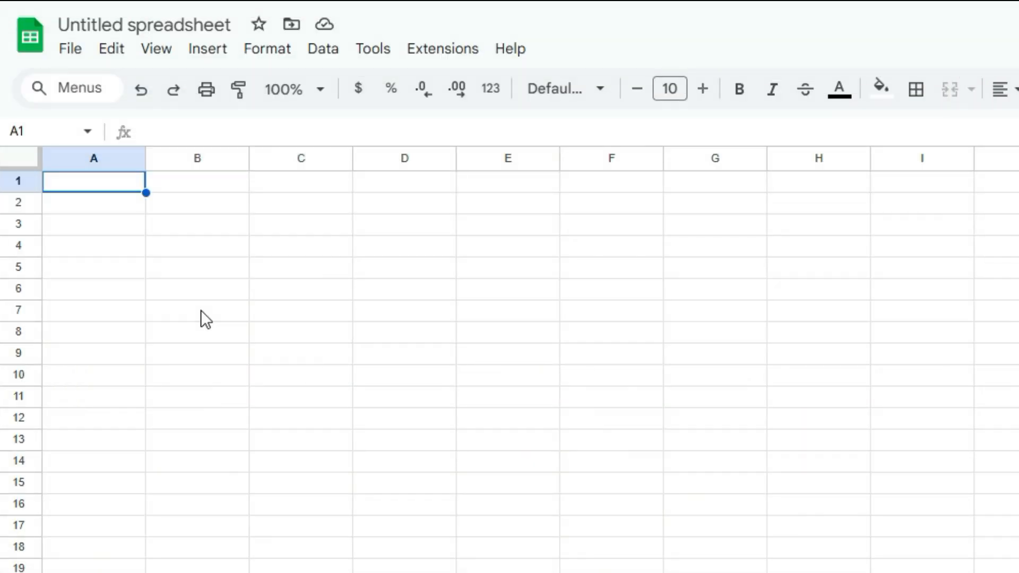
Step: Enter =GOOGLEFINANCE("USDCAD") in A1, then edit it to a CAD-based pair returning 0.69843
text(=)
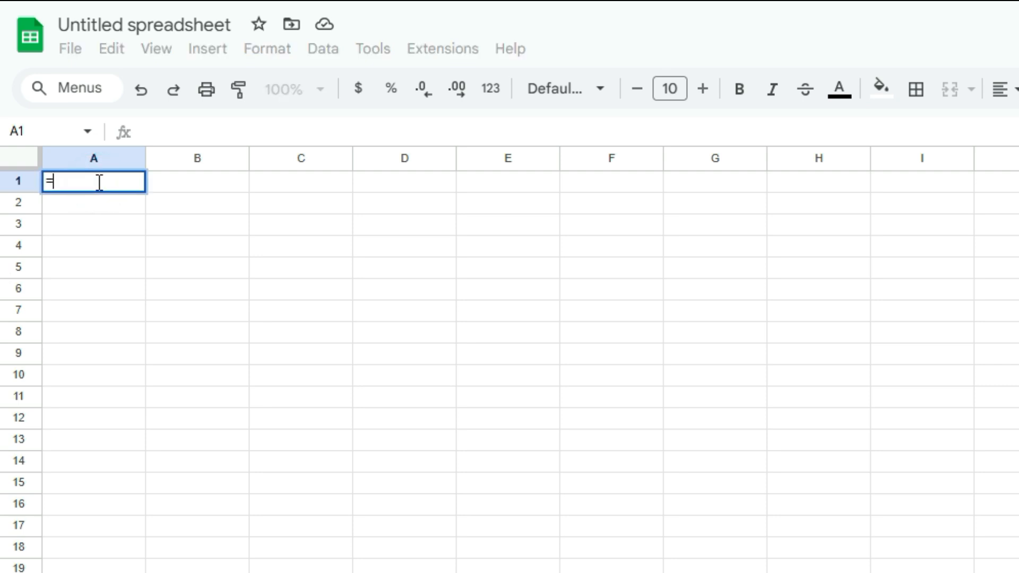
text(GOOGLEFINANCE()
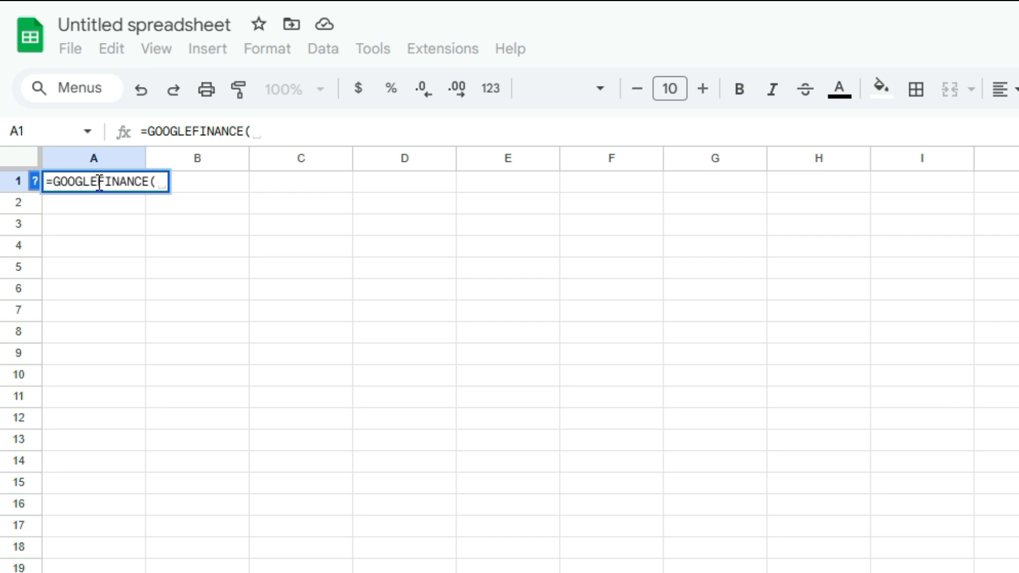
text("USDCAD)
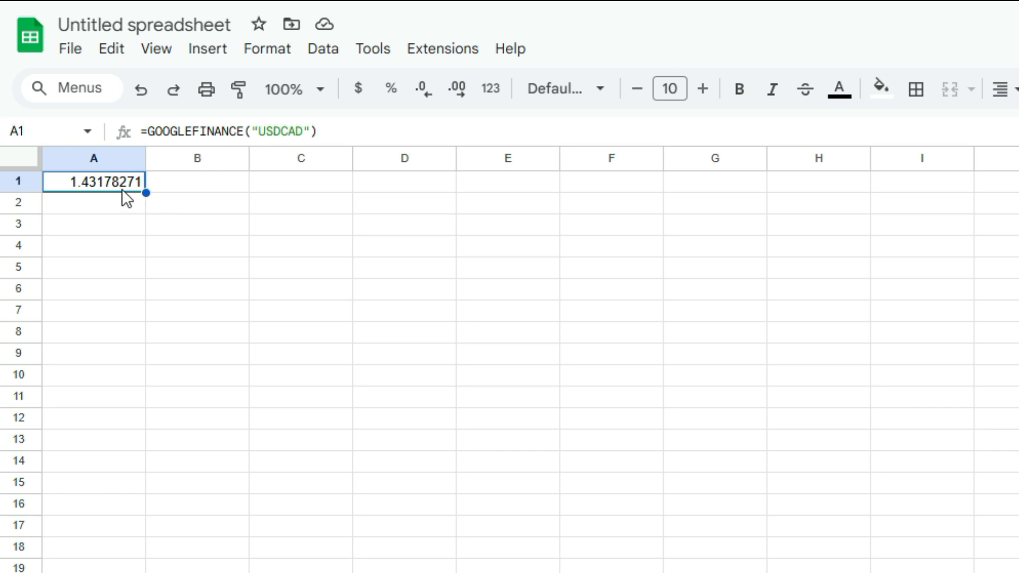
double_click(95, 181)
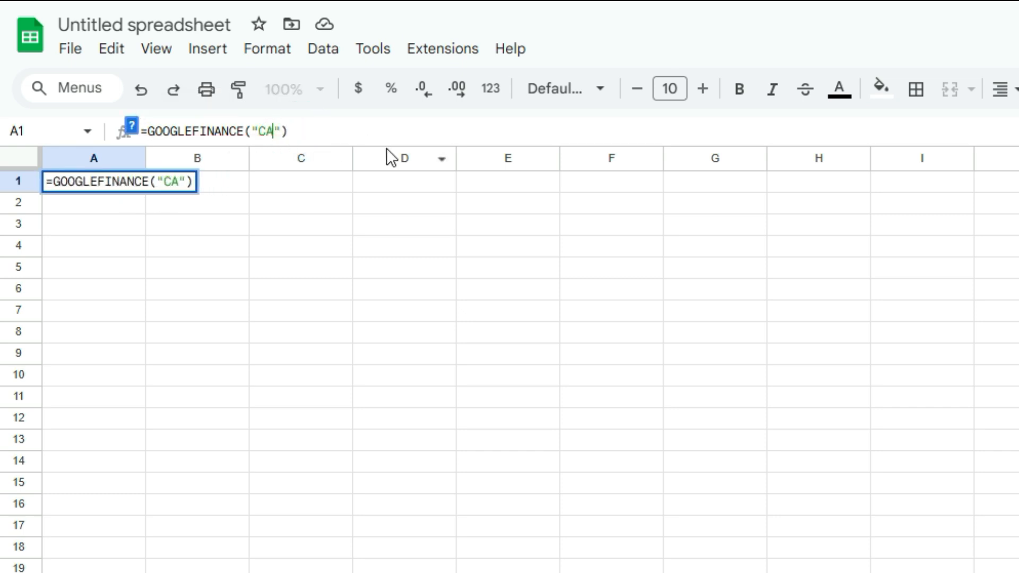
key(enter)
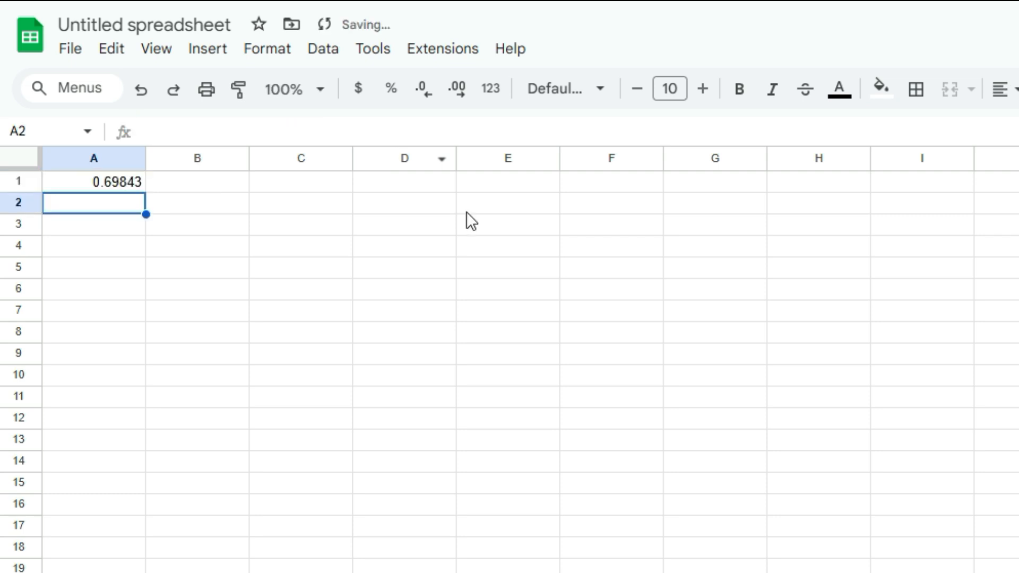
mouse_move(182, 212)
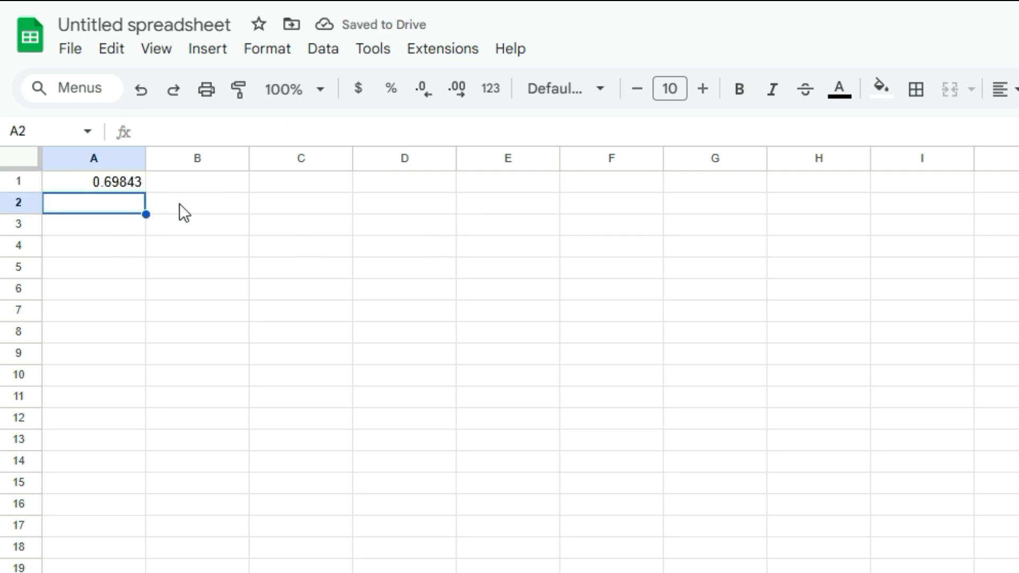
Step: Undo to restore =GOOGLEFINANCE("USDCAD") in A1, showing 1.43178271
click(95, 182)
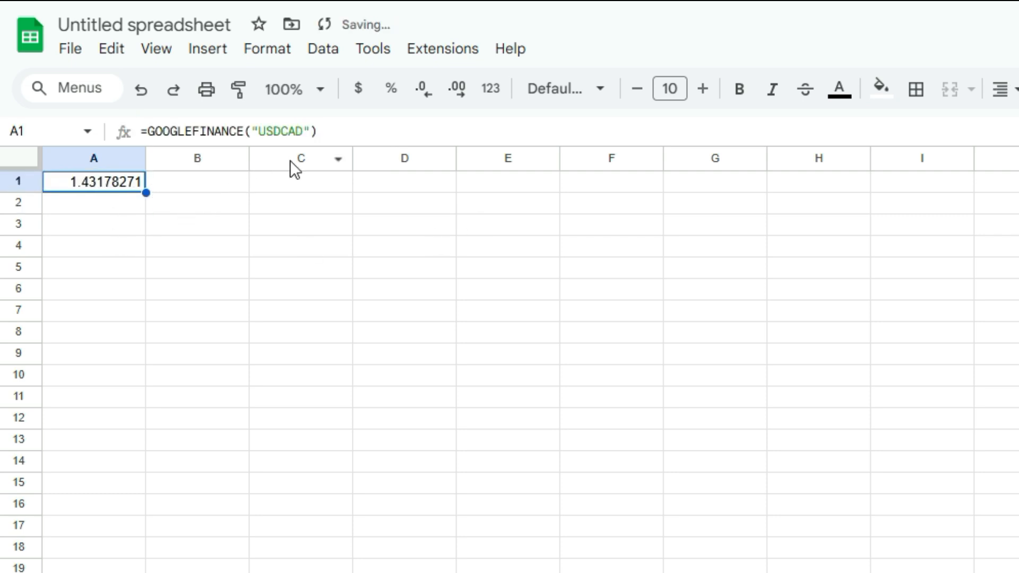
mouse_move(280, 211)
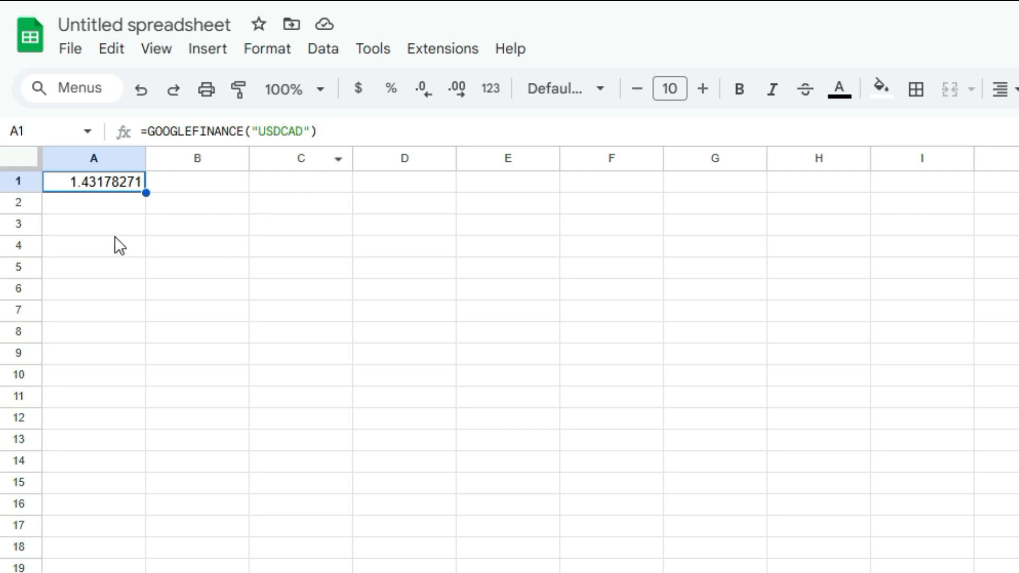
Step: Enter =GOOGLEFINANCE("USDCAD","price","1/1/2024",TODAY()) in A4 to build the Date/Close history table
click(94, 245)
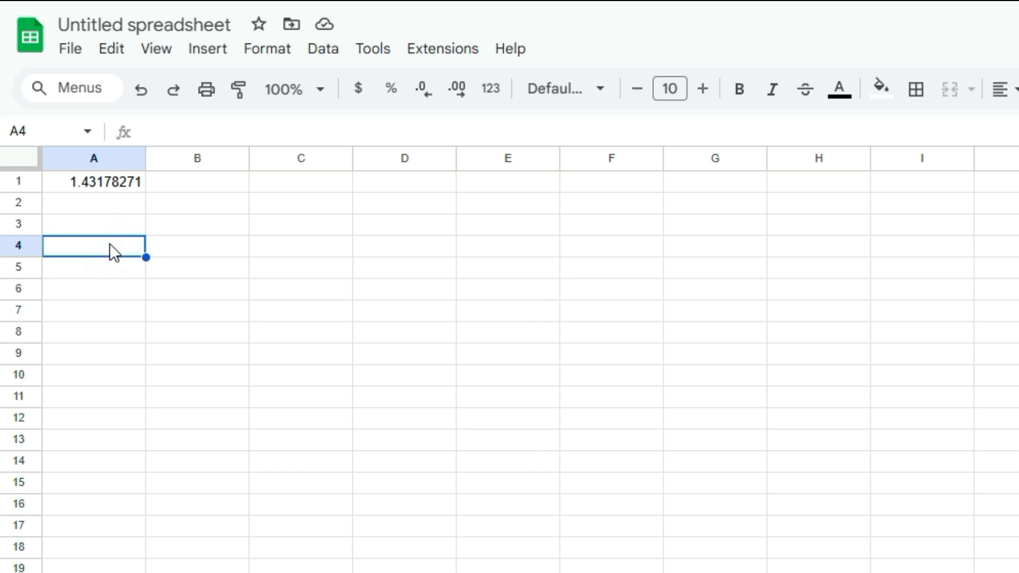
text(=googl)
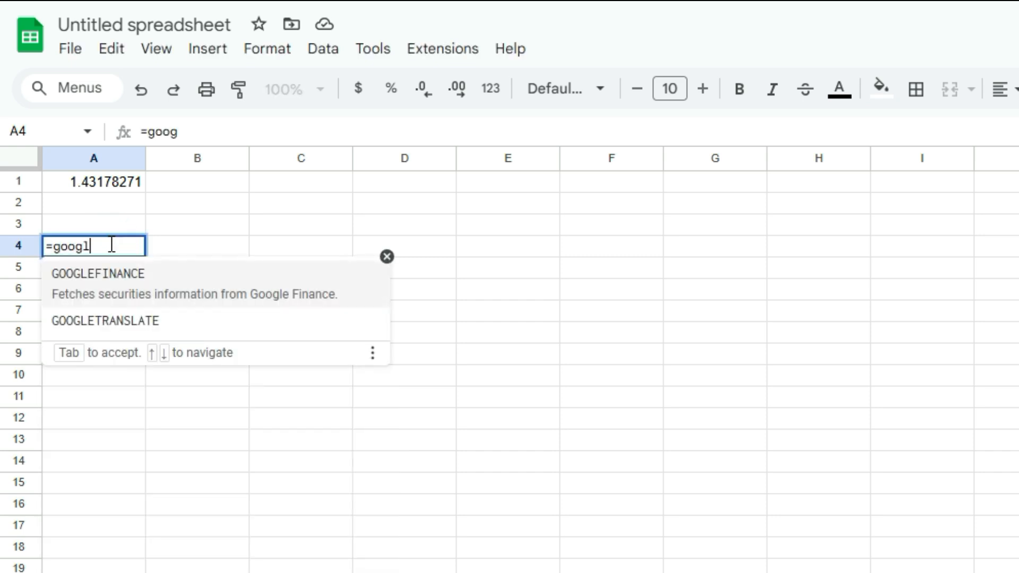
key(tab)
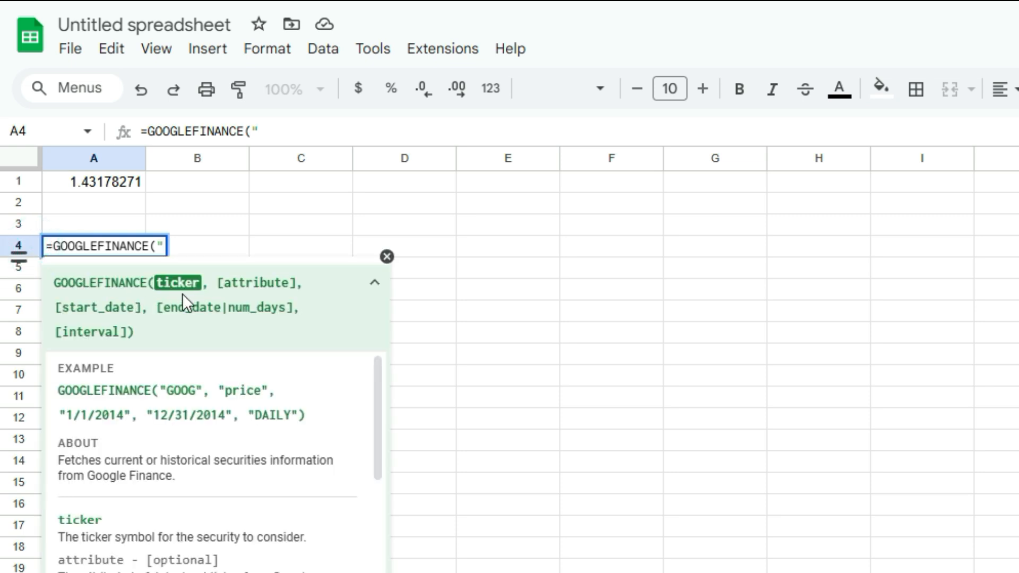
mouse_move(261, 308)
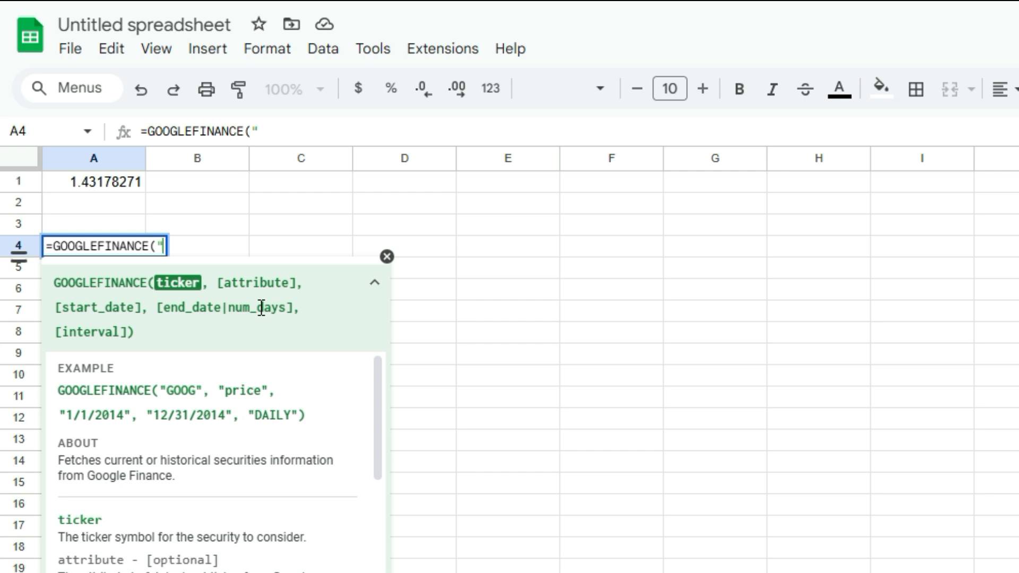
text(USDCAD)
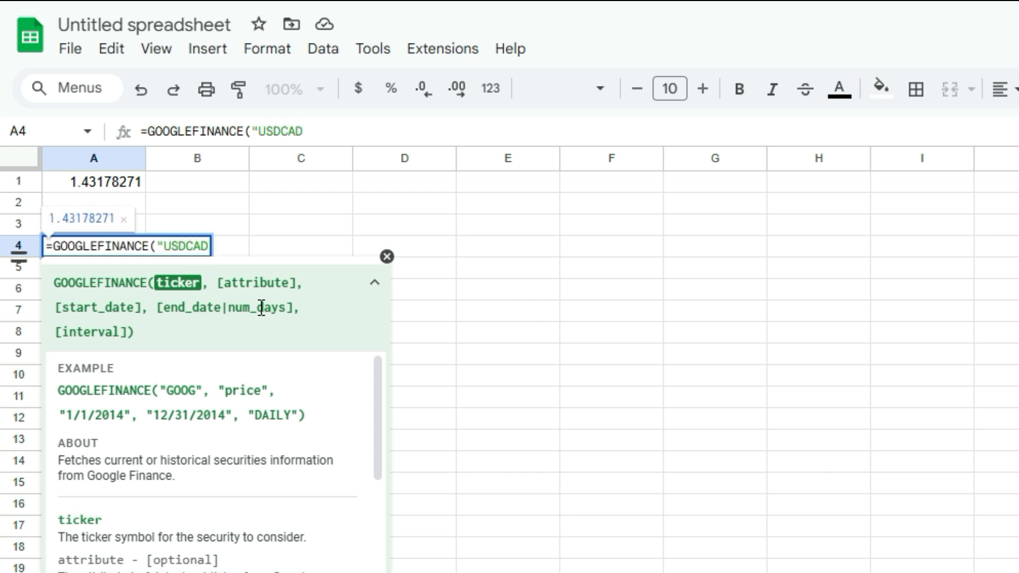
text(","pri)
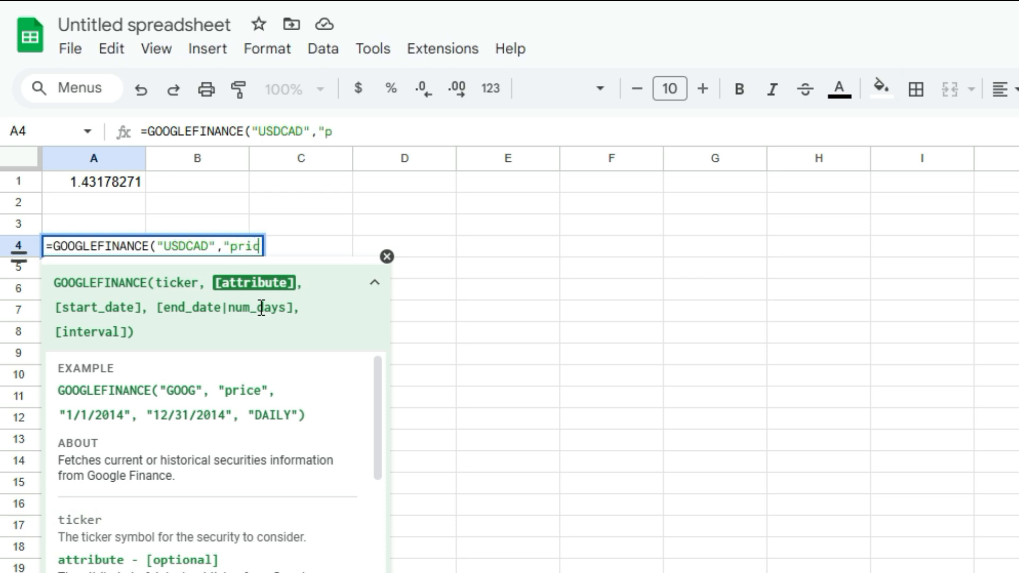
text(ce")
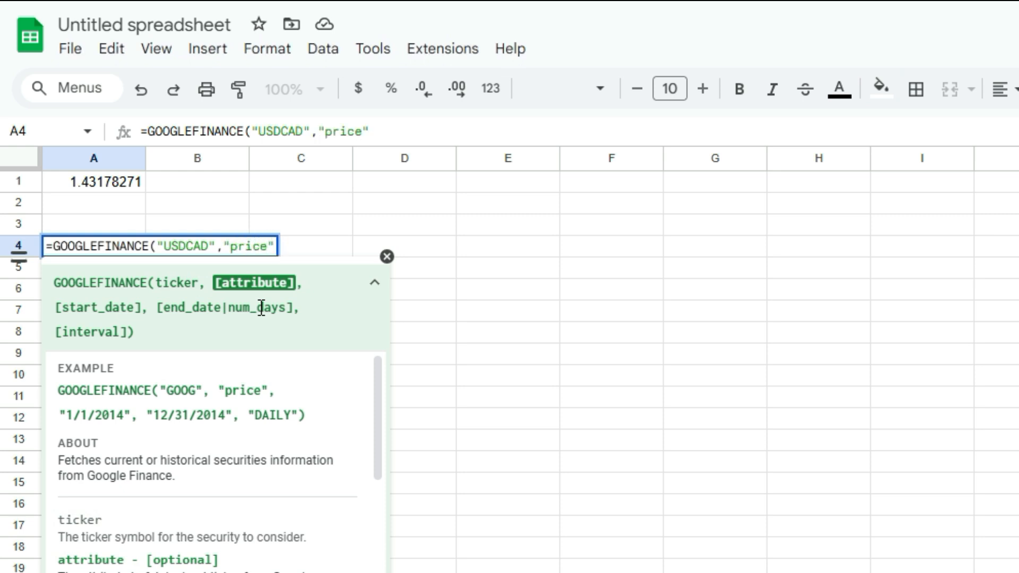
text(,)
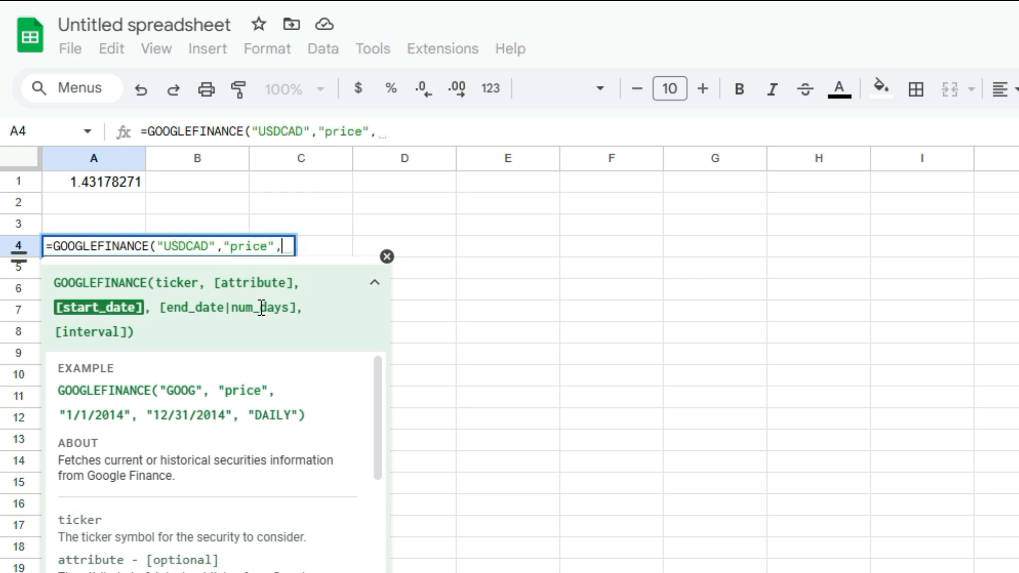
text("1/1/2024)
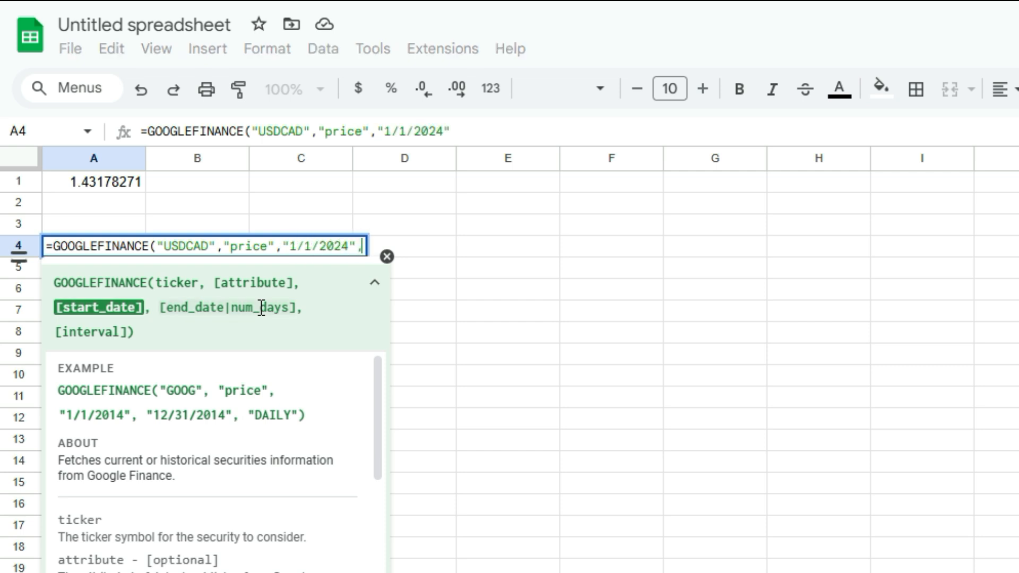
text(,todd)
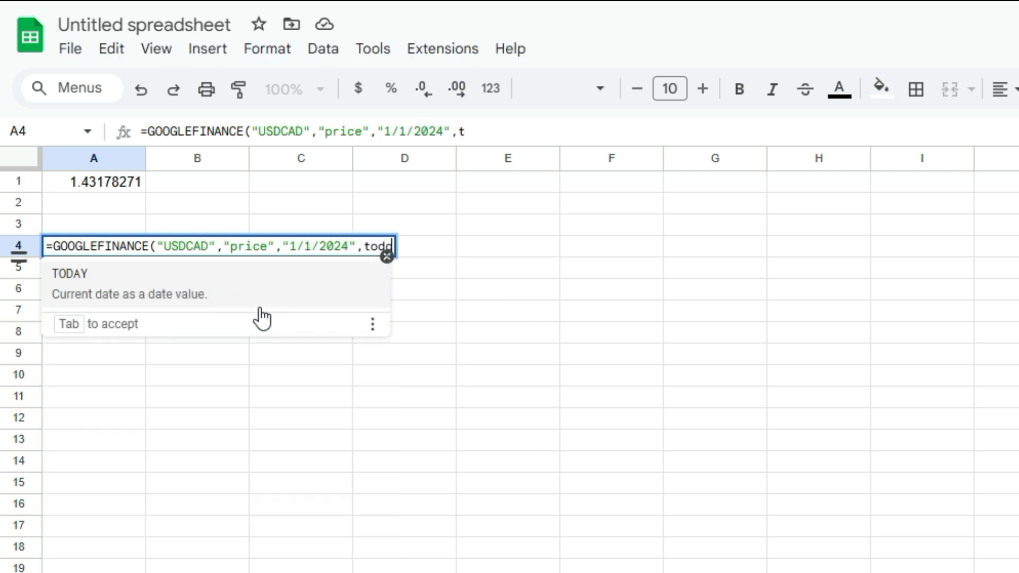
key(Tab)
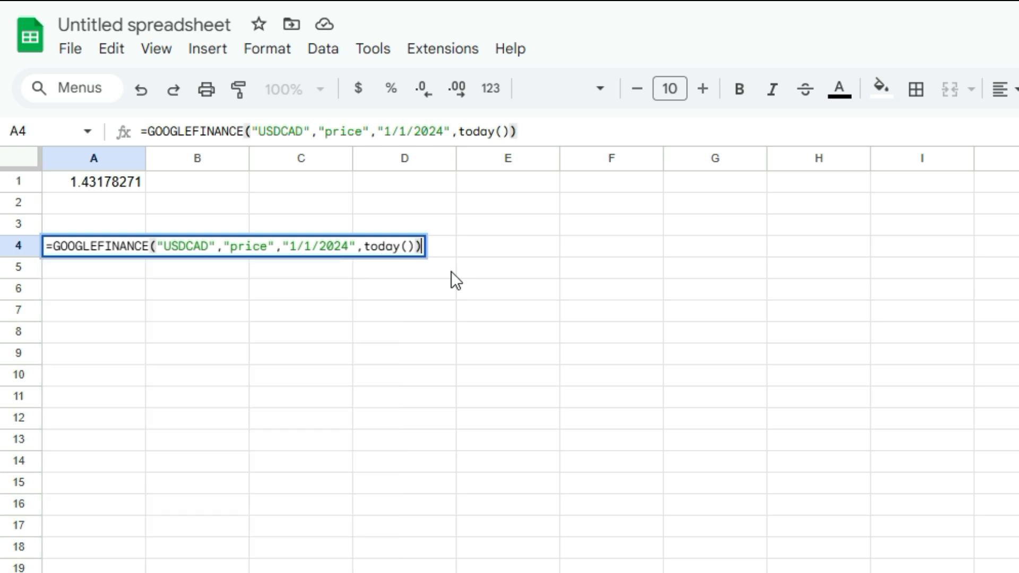
key(Enter)
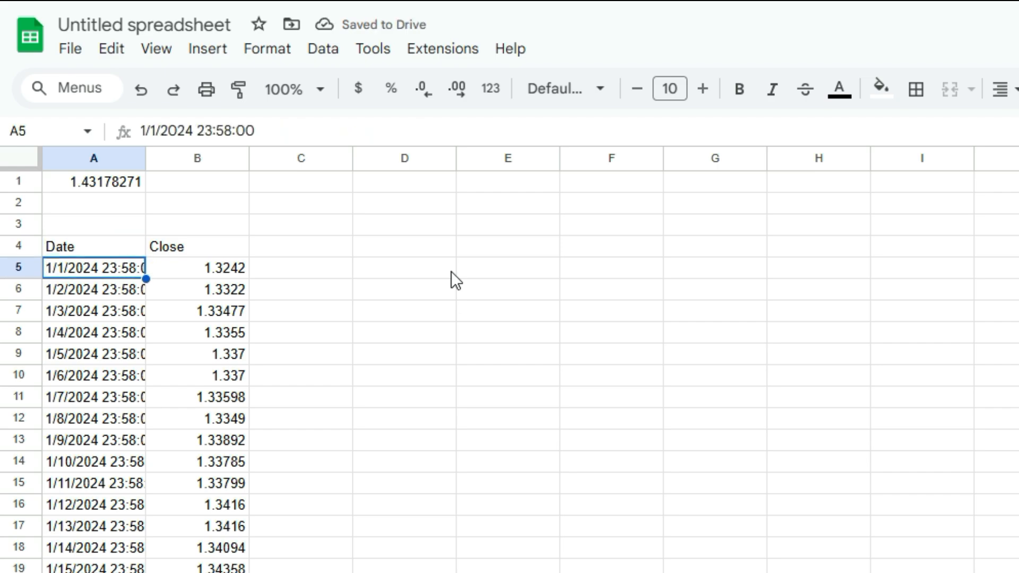
Step: Scroll down the history table to its end at row 403, 2/3/2025 close 1.44205
scroll(down, 3)
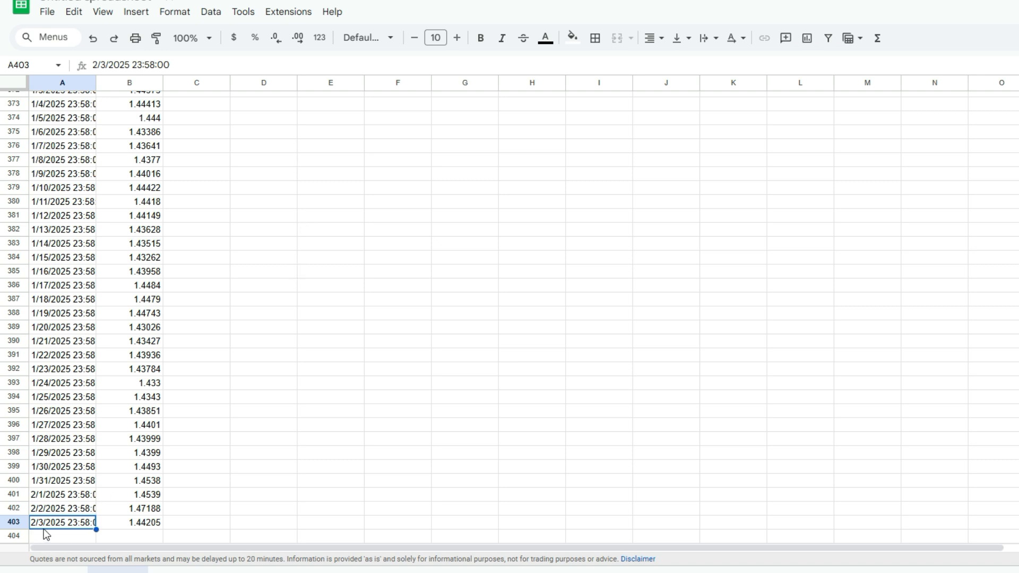
mouse_move(79, 534)
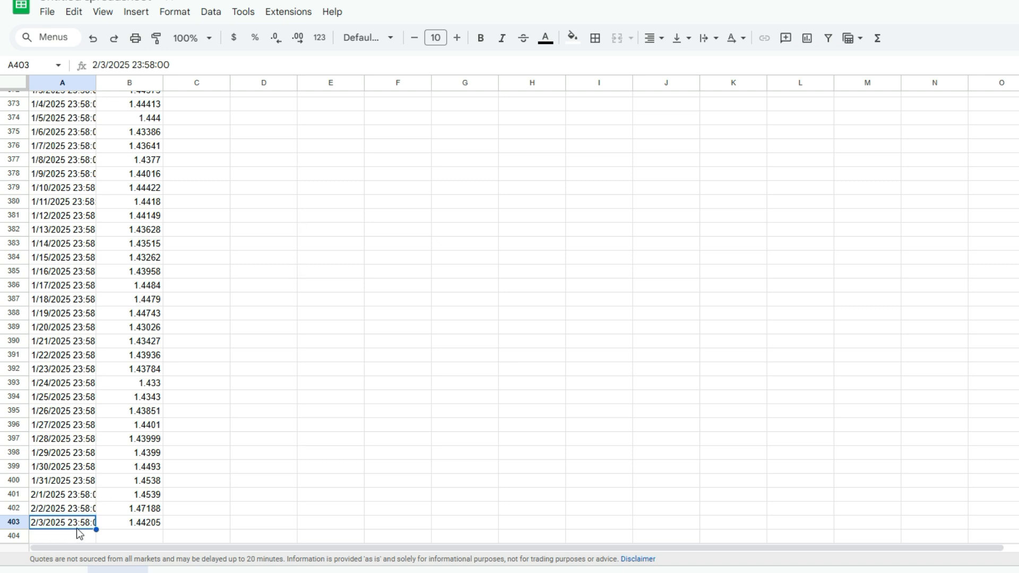
mouse_move(86, 533)
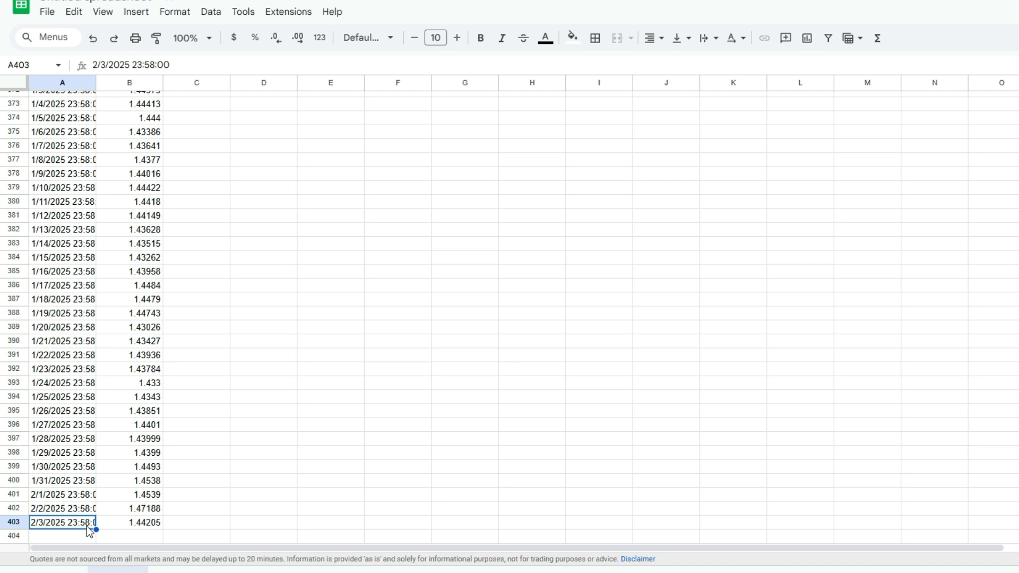
mouse_move(94, 539)
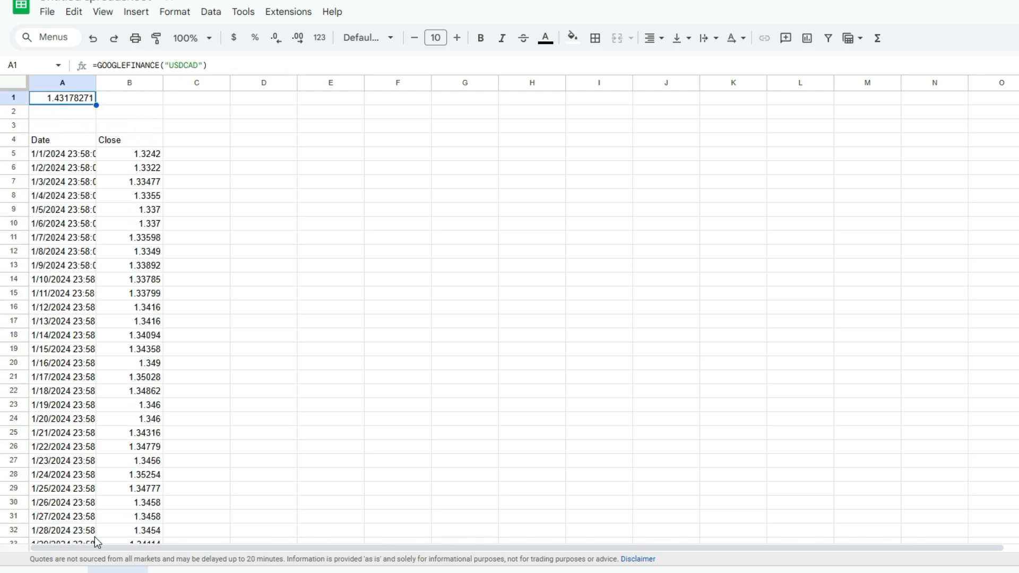
mouse_move(164, 377)
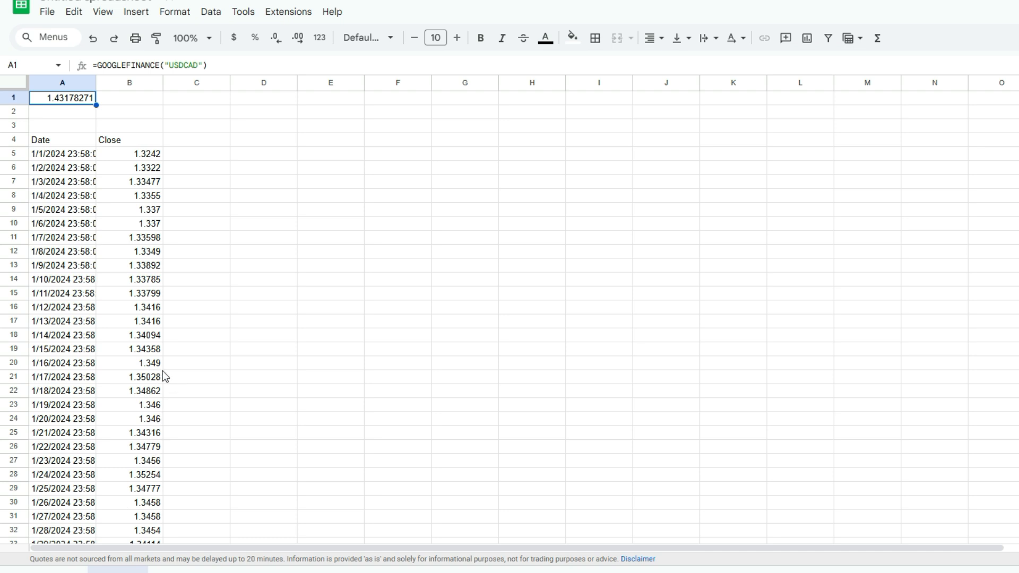
mouse_move(80, 109)
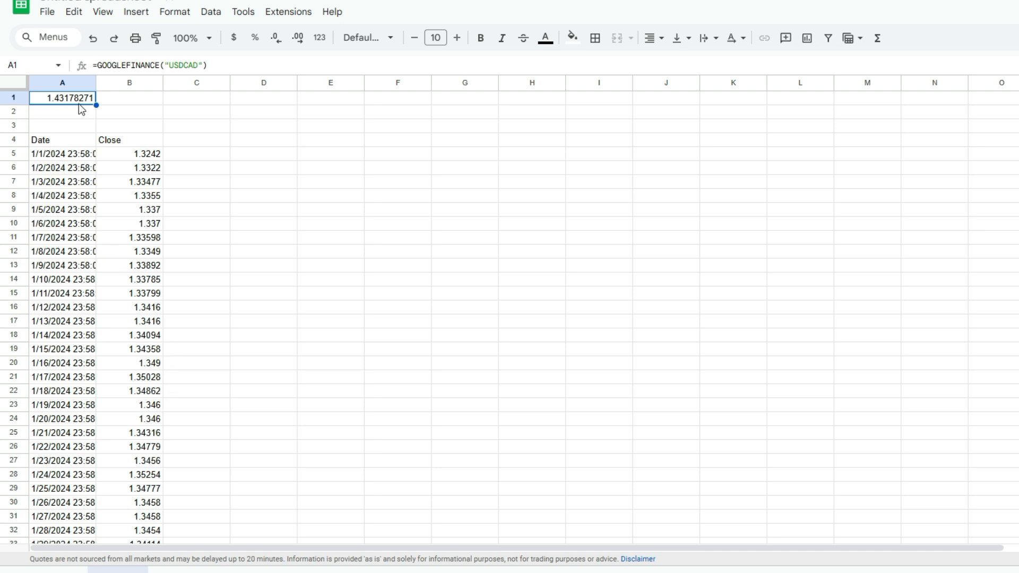
mouse_move(207, 66)
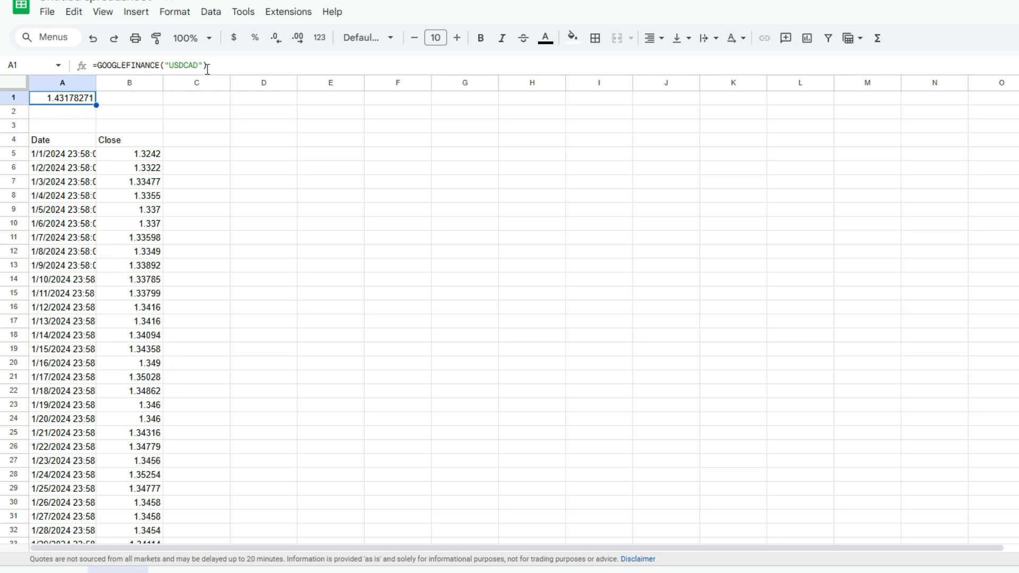
Step: Insert a blank row above row 1, shifting the rate to row 2 and table to row 5
click(62, 139)
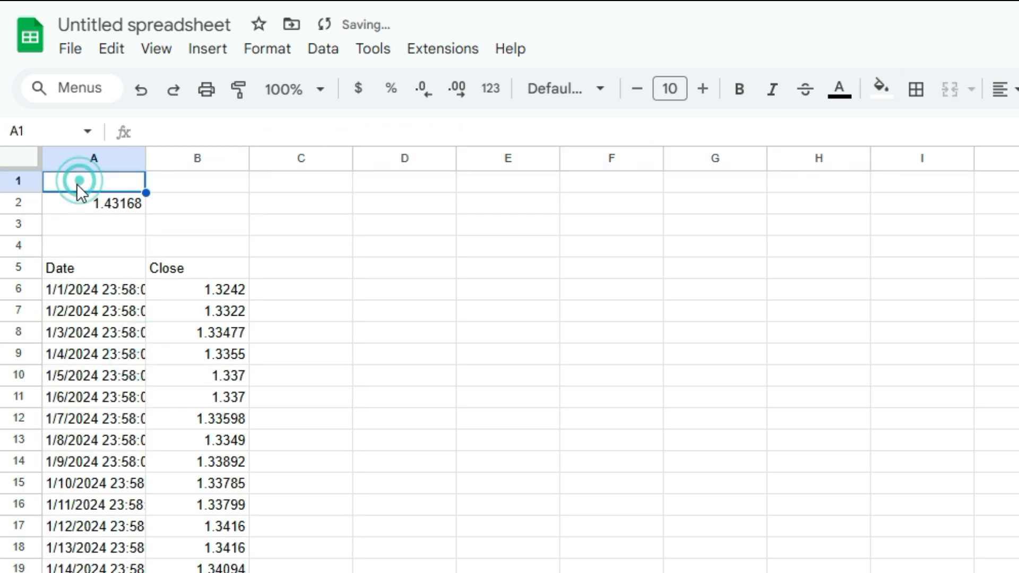
Step: Label A1 'Start Date' and enter Jan 1, 2024 in B1
text(Start Date)
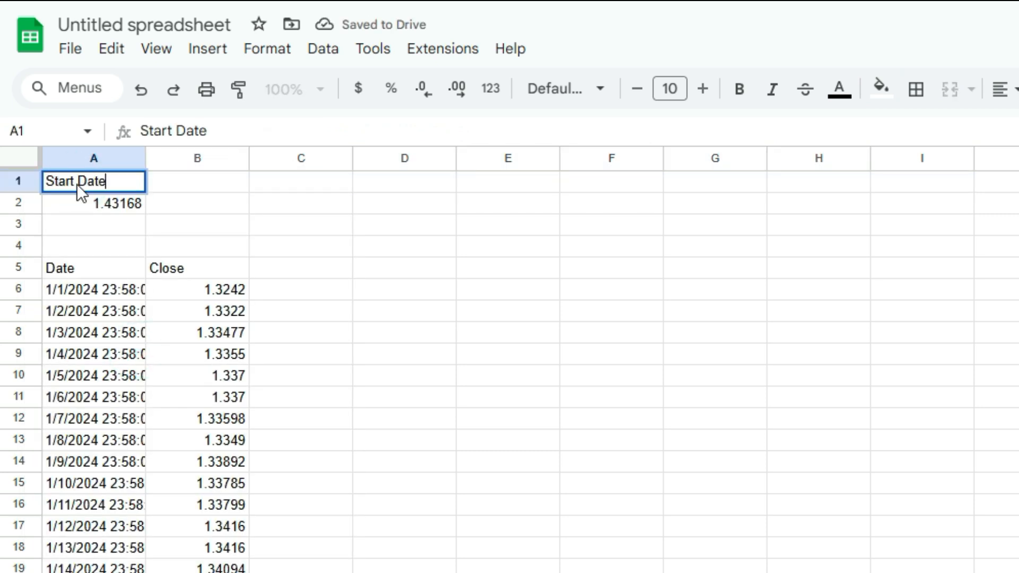
text(Jan)
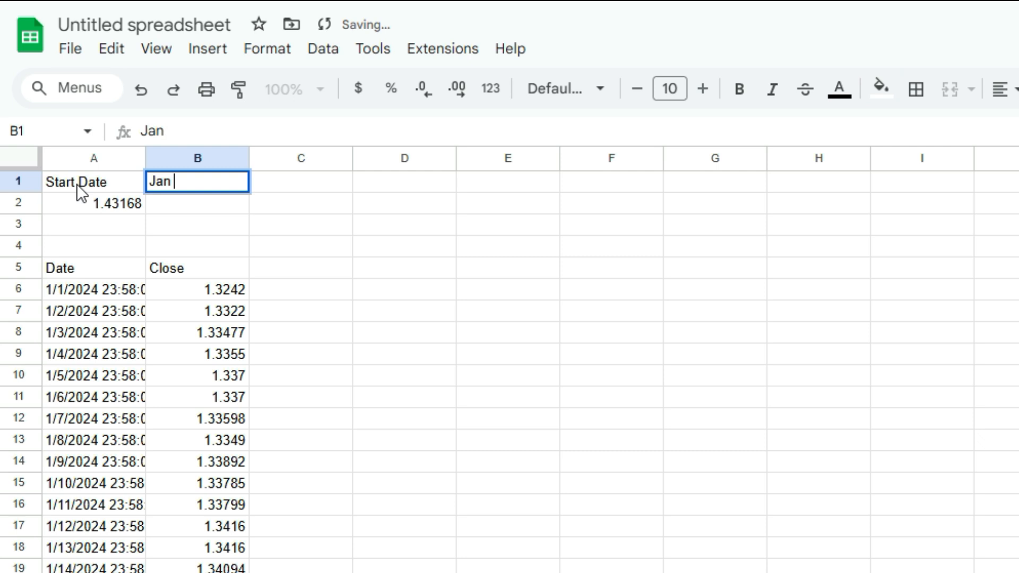
text(1, 2024)
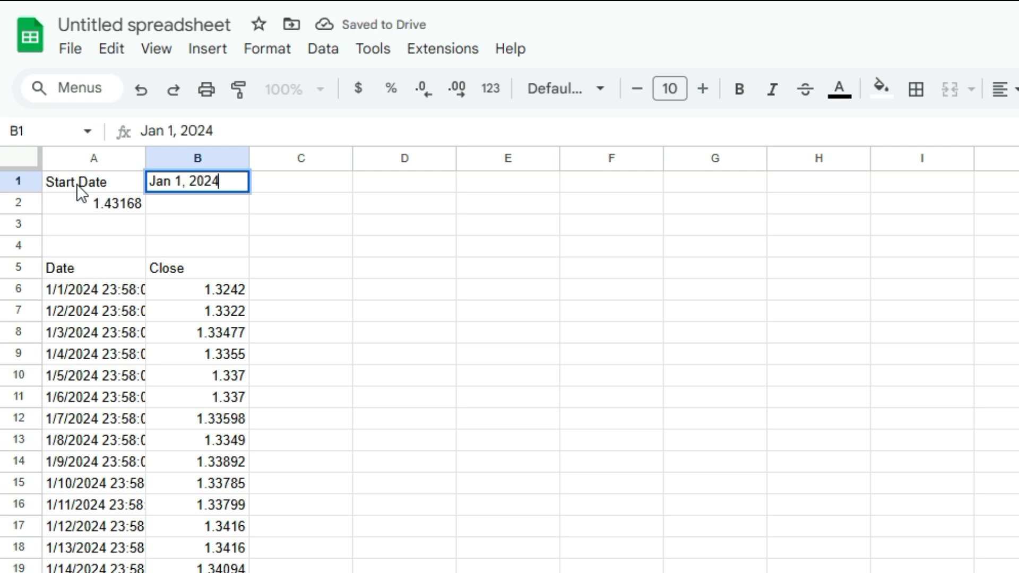
Step: Replace the history formula's hard-coded start date with absolute reference $B$1
click(93, 268)
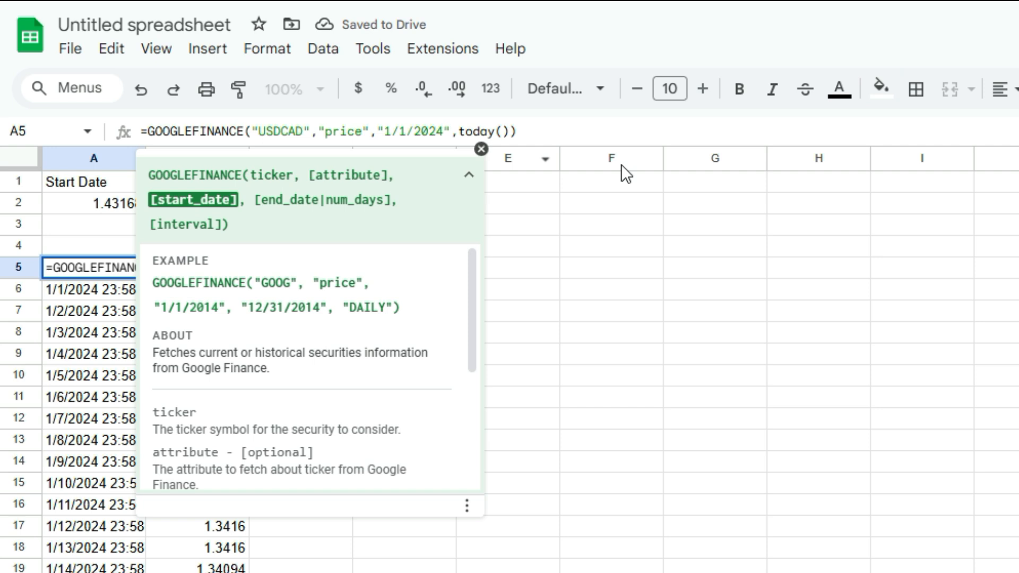
key(Backspace)
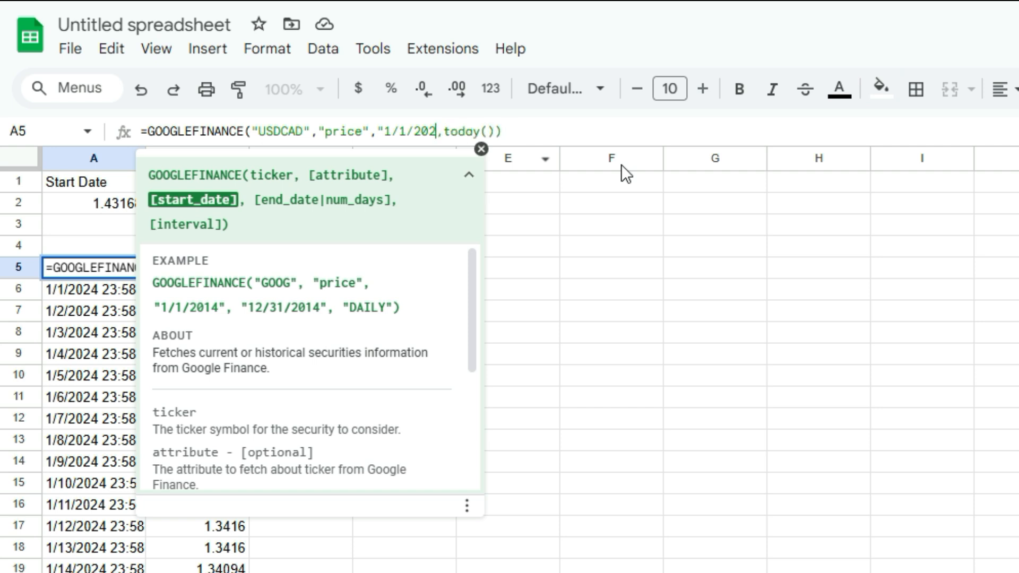
key(Backspace)
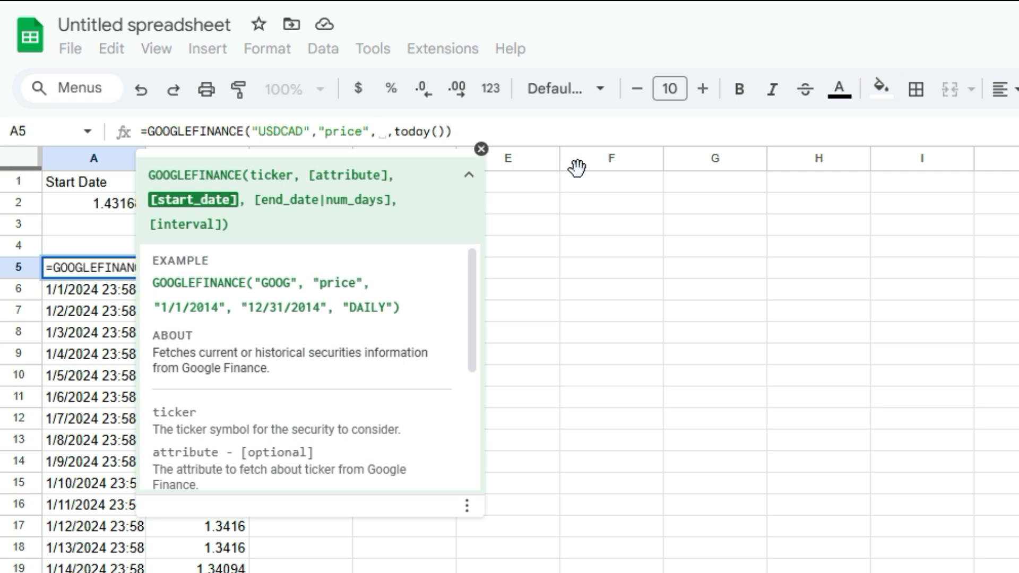
click(481, 148)
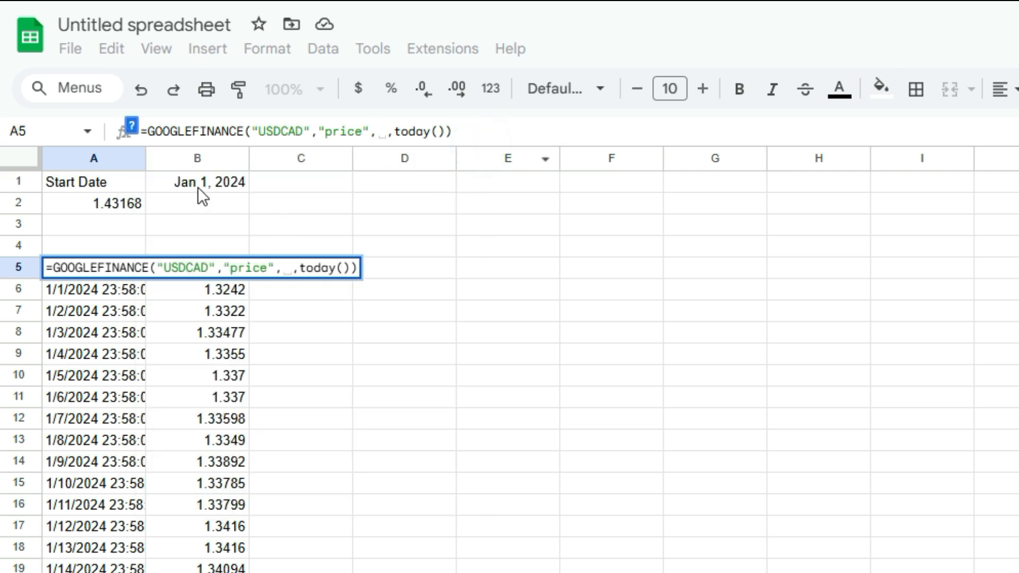
click(197, 181)
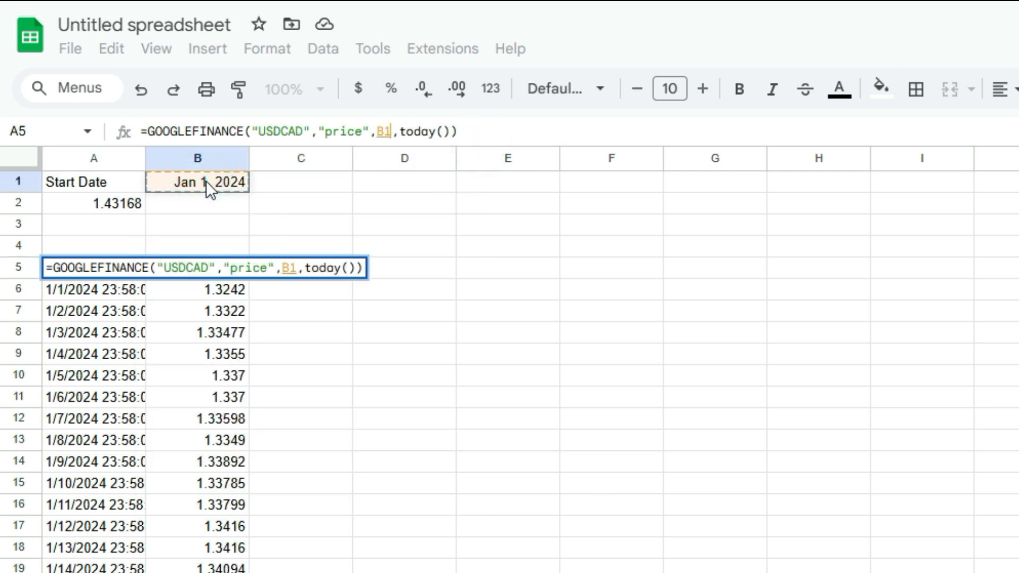
key(f4)
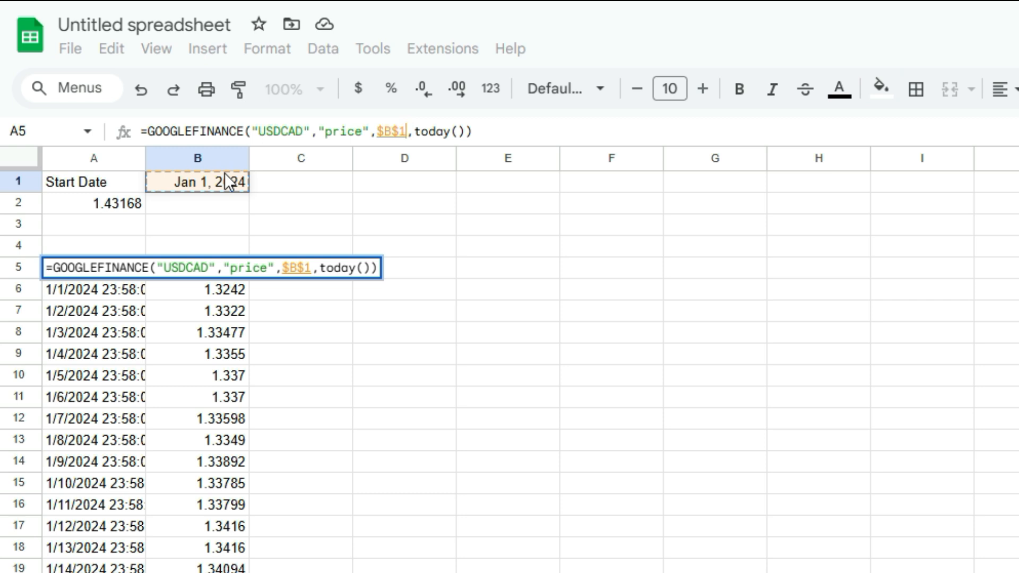
key(enter)
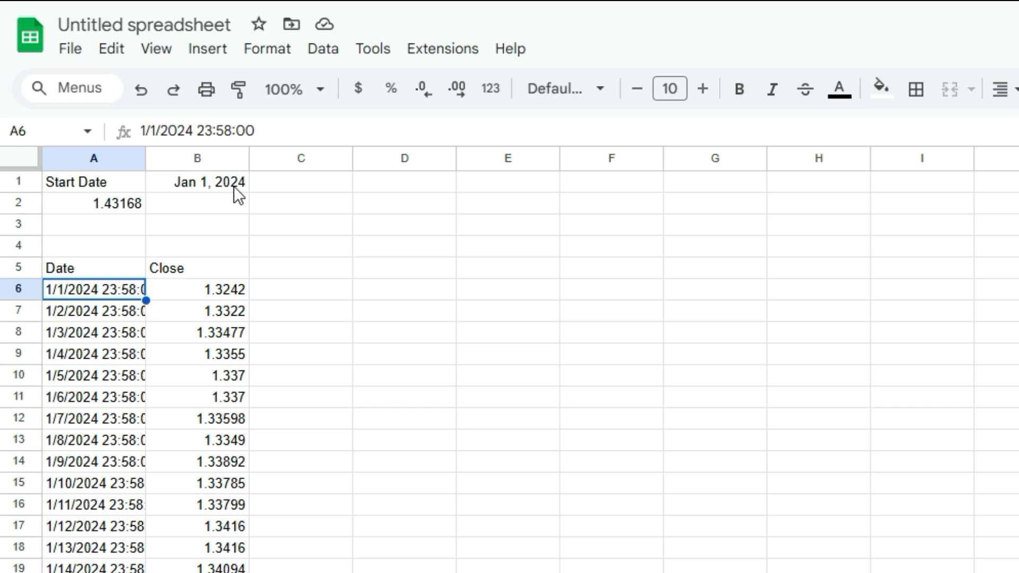
mouse_move(123, 260)
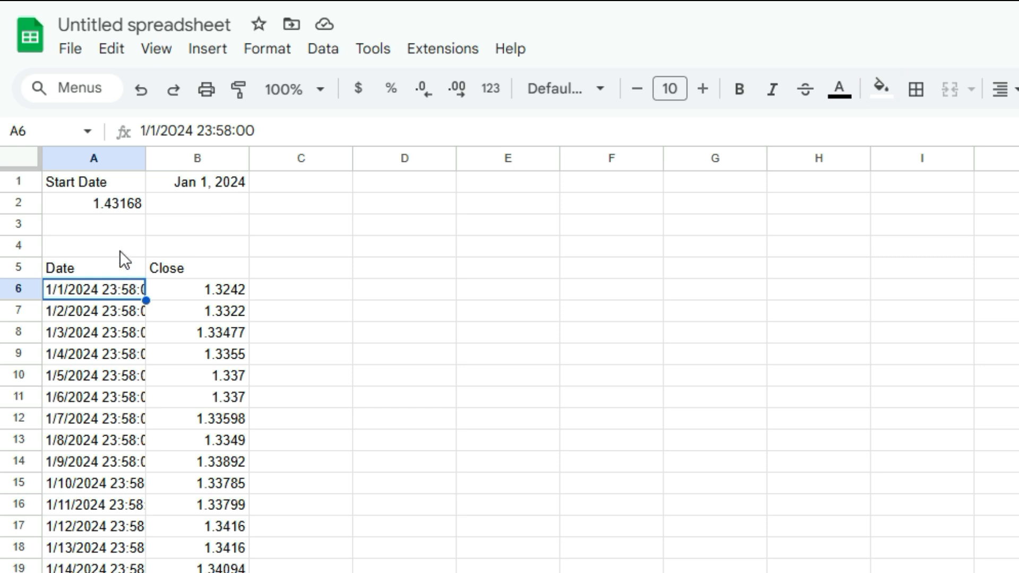
Step: Move the current rate to B3 labelled 'Current Rate', with 'Currency Pair' USDCAD in row 2
click(94, 267)
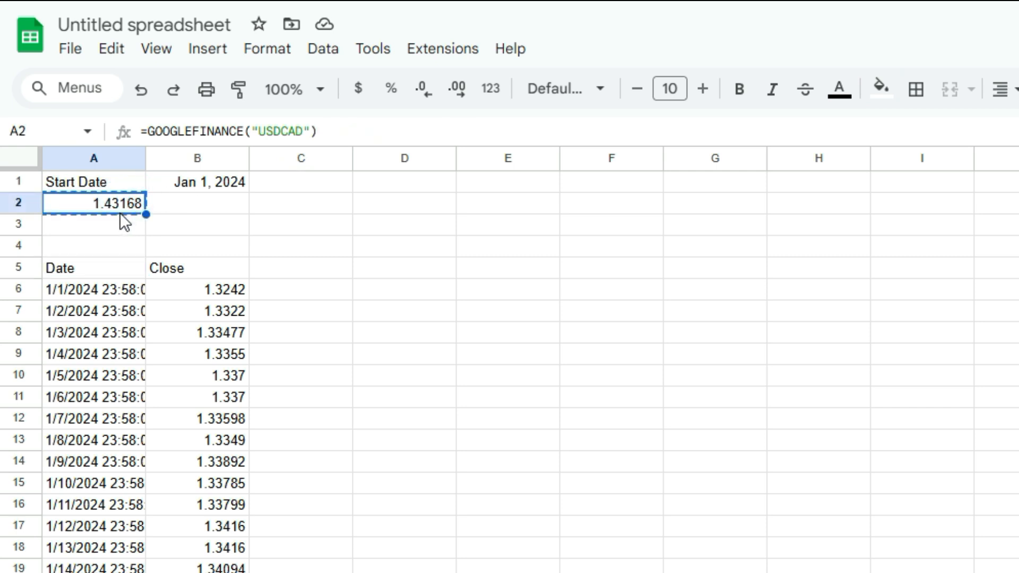
click(198, 224)
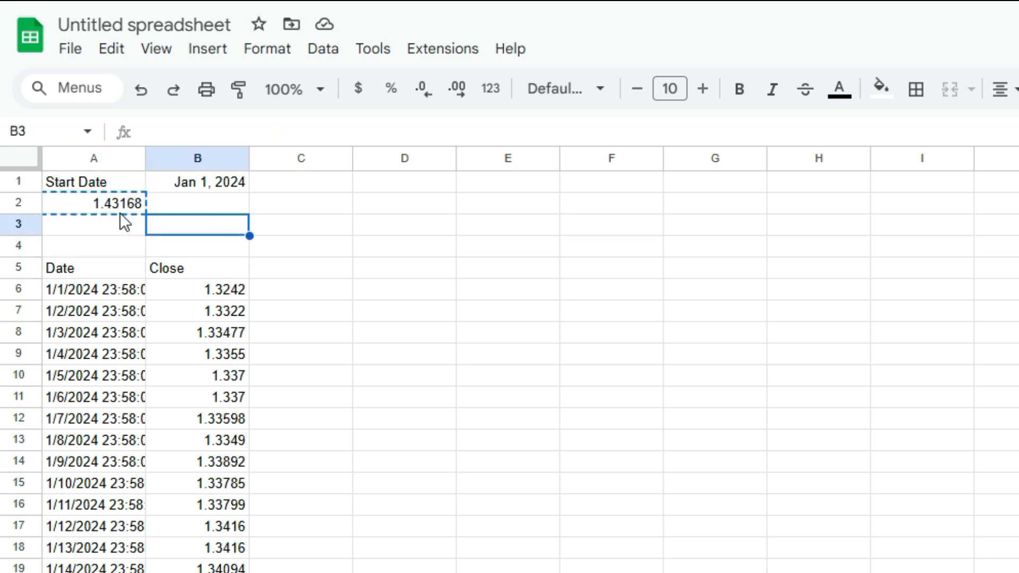
text(Current Rate)
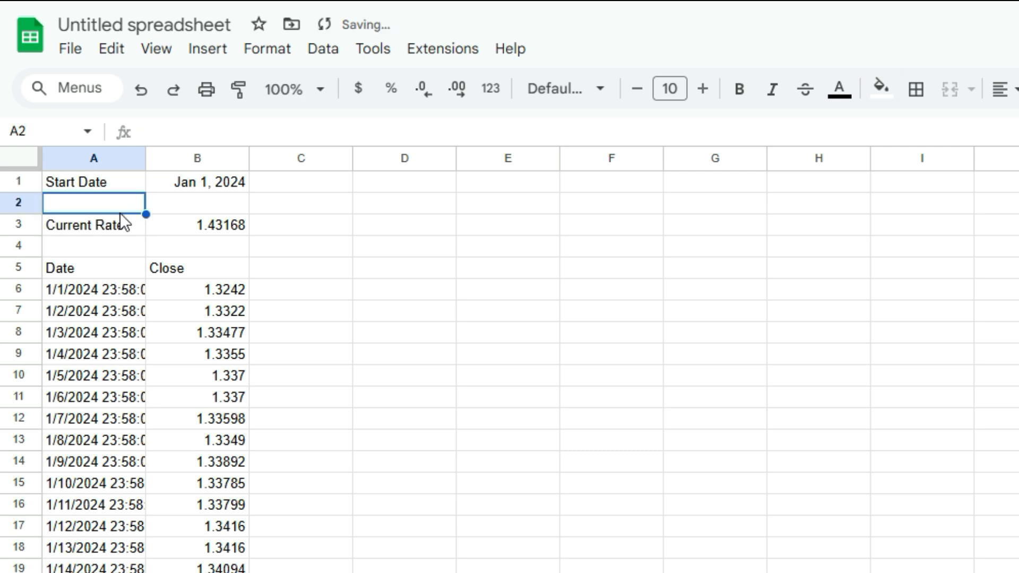
text(Currency A)
click(197, 202)
text(USD)
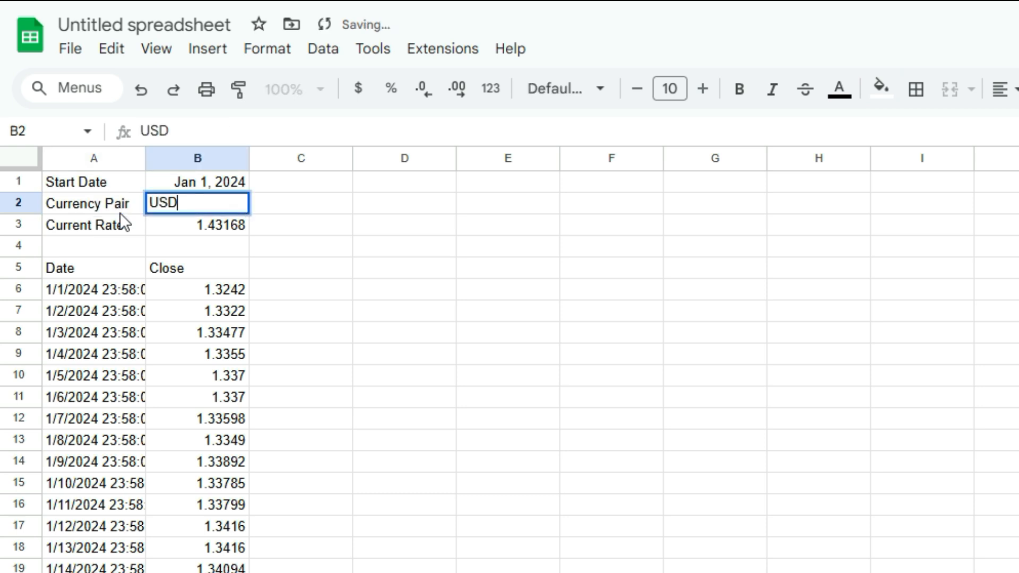
text(CAD)
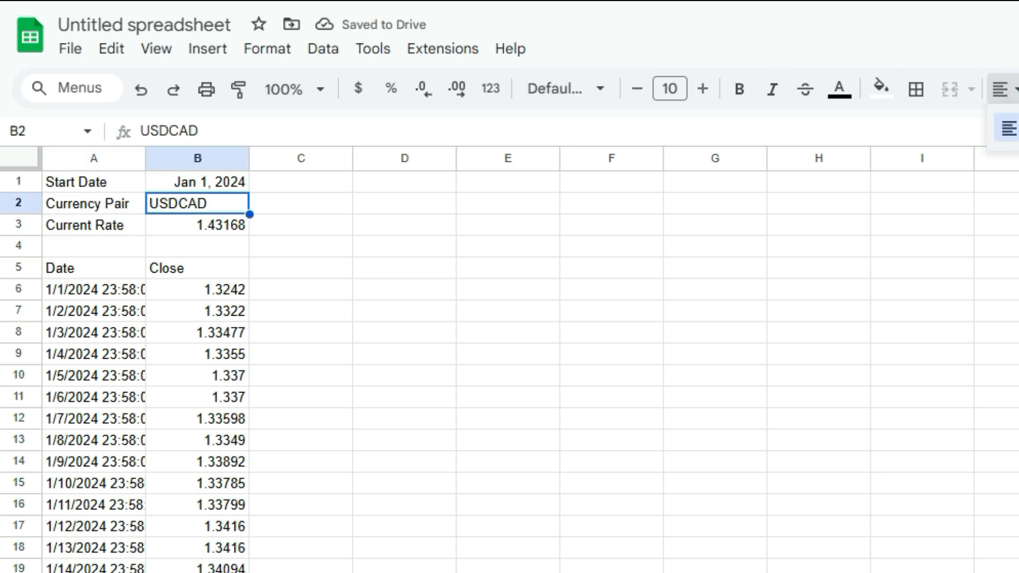
Step: Point the history formula's currency pair at $B$2 instead of a typed-in pair
click(94, 267)
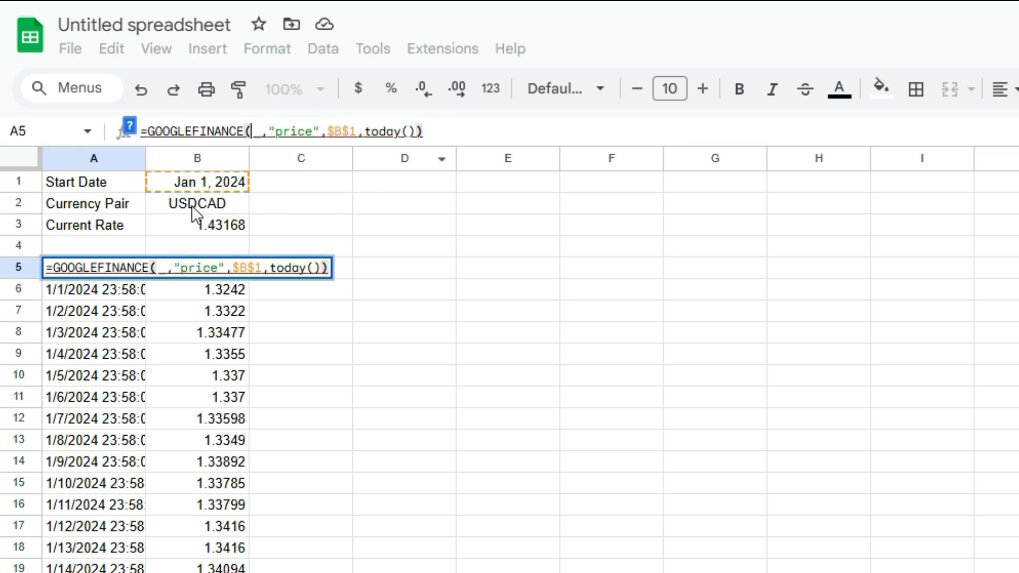
click(197, 203)
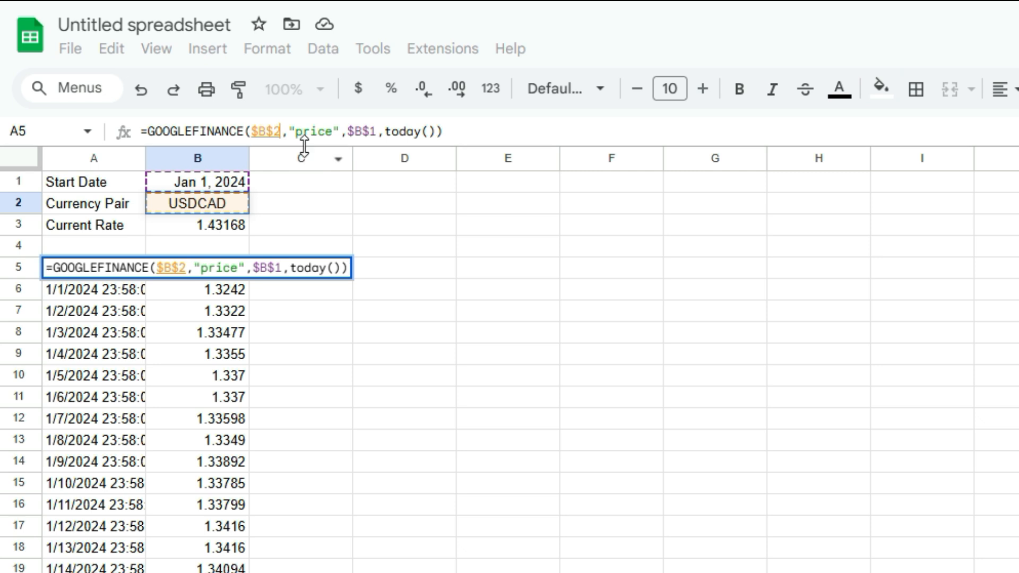
mouse_move(370, 156)
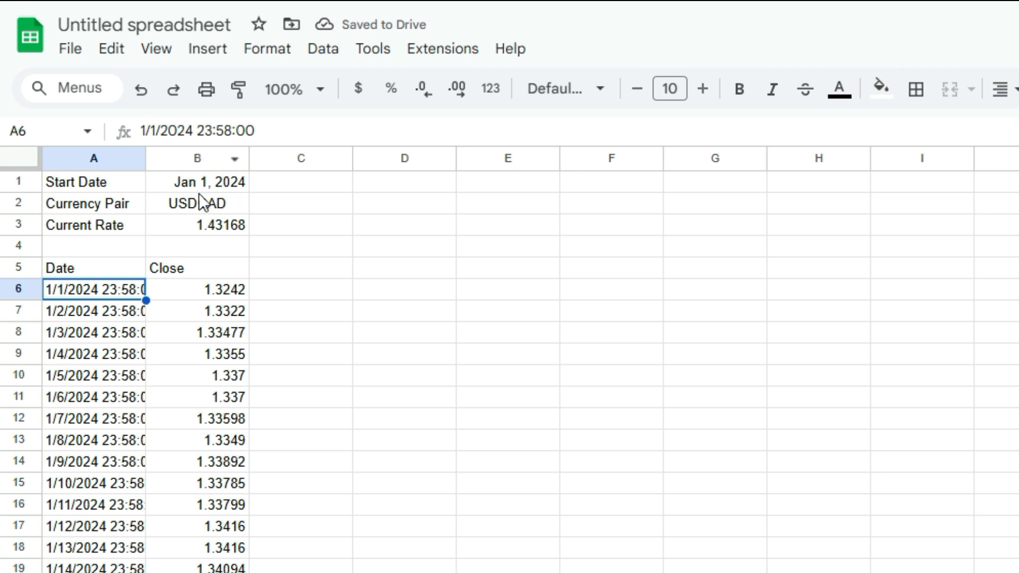
mouse_move(227, 211)
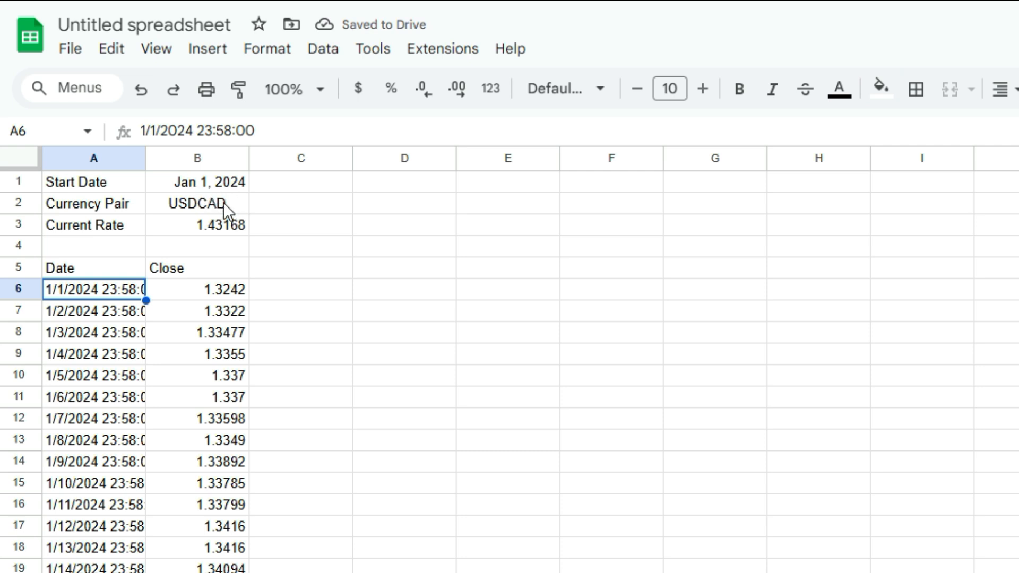
Step: Set the pair to CADUSD and make the current rate formula =GOOGLEFINANCE(B2), giving 0.69852
click(197, 204)
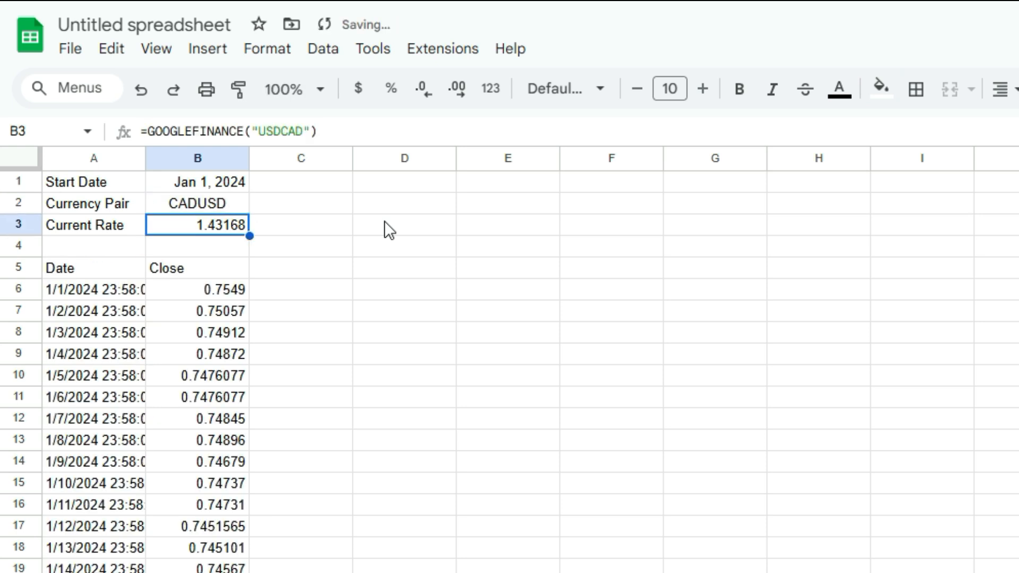
double_click(197, 225)
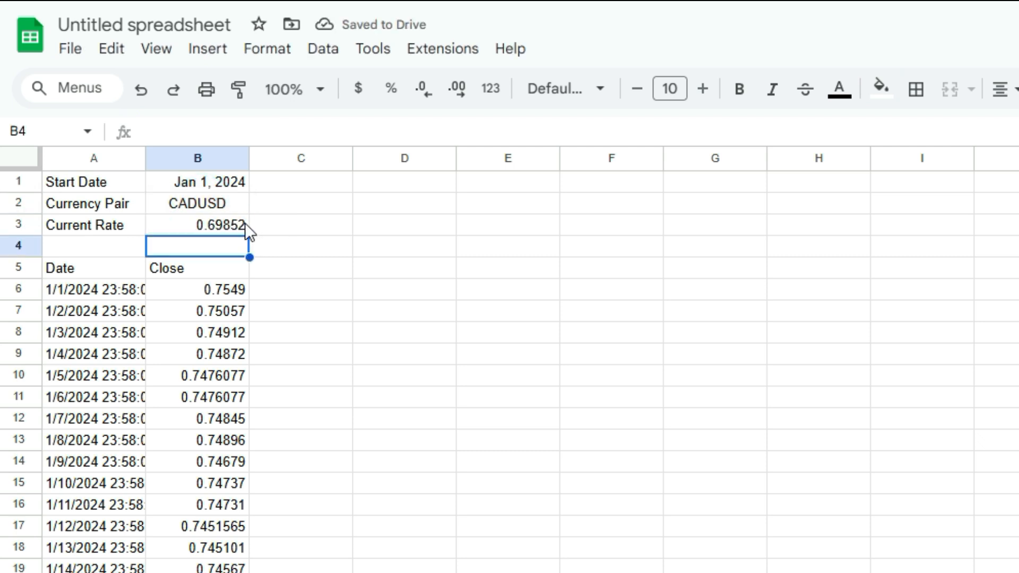
click(197, 182)
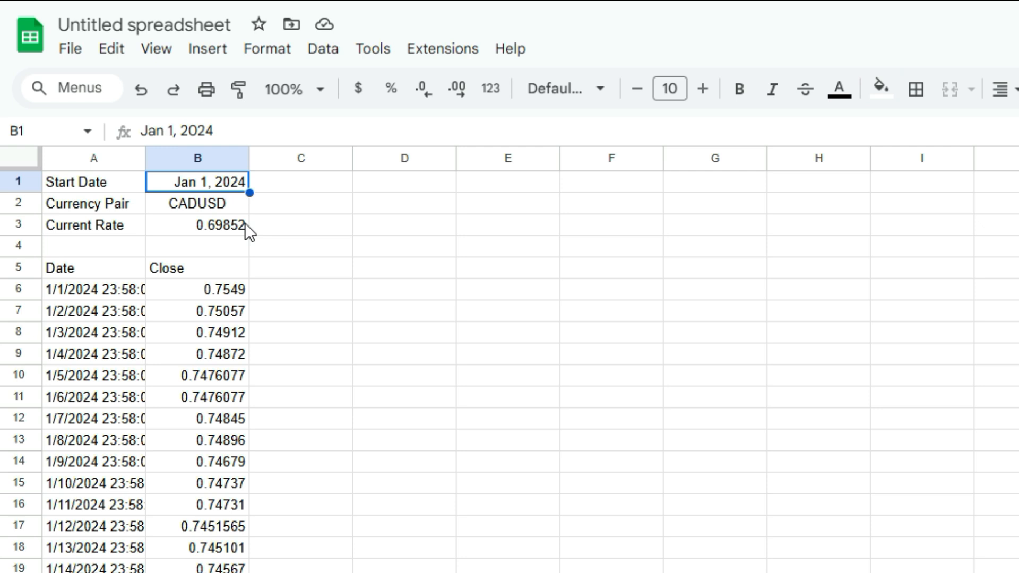
Step: Change the currency pair to USDEUR, then to USDGBP for a 0.80111 current rate
click(197, 204)
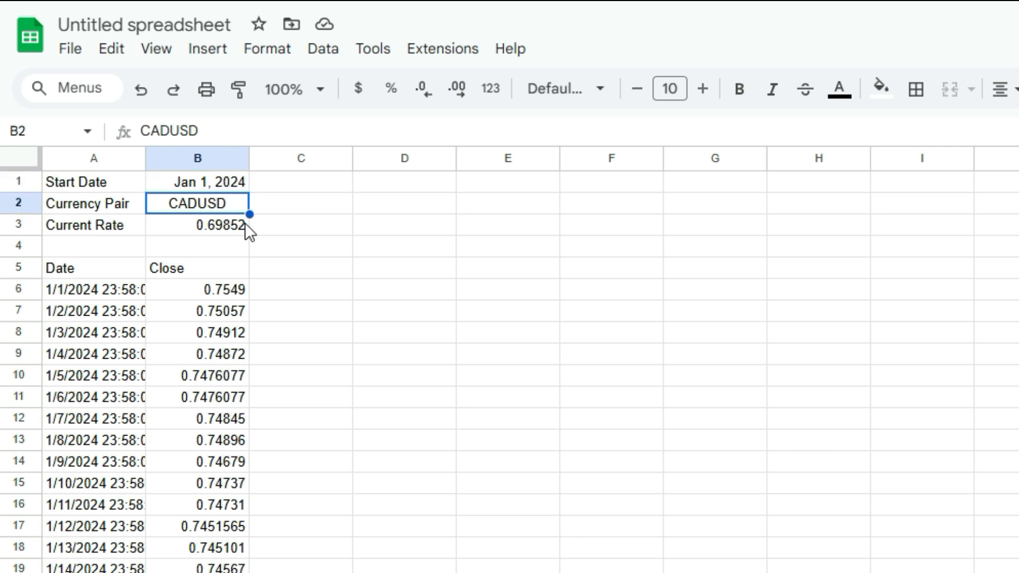
text(US)
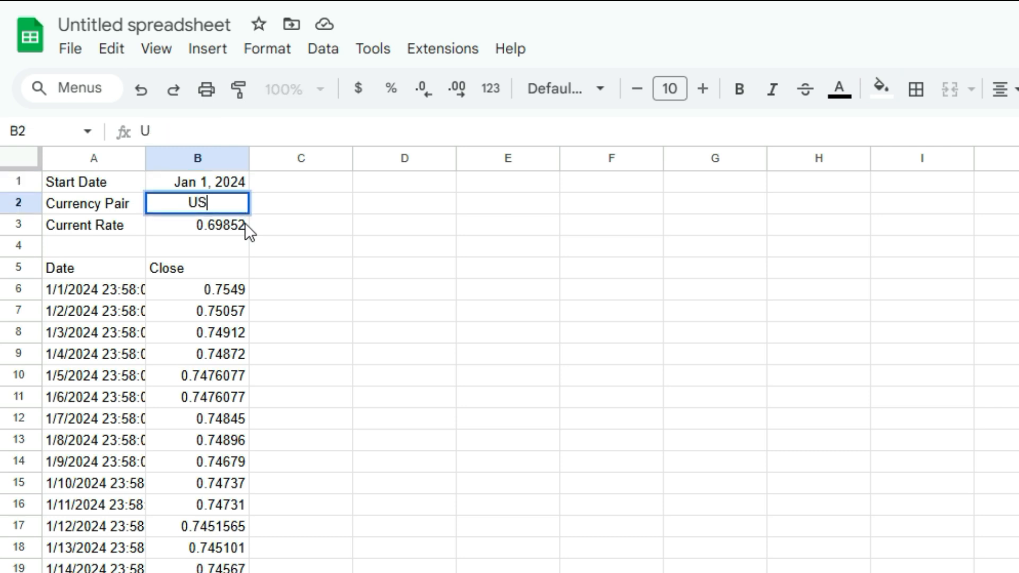
text(DEUR)
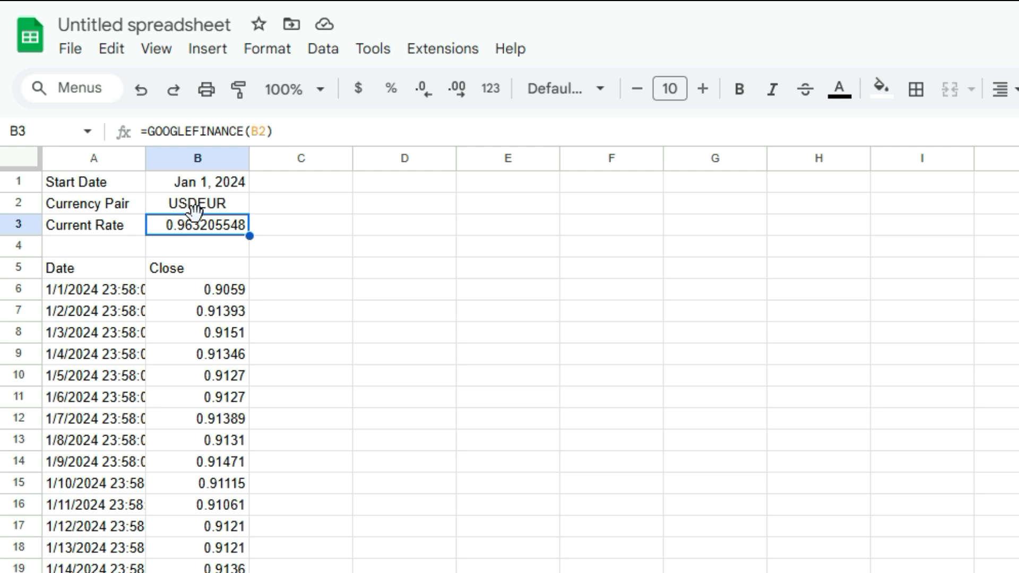
mouse_move(287, 218)
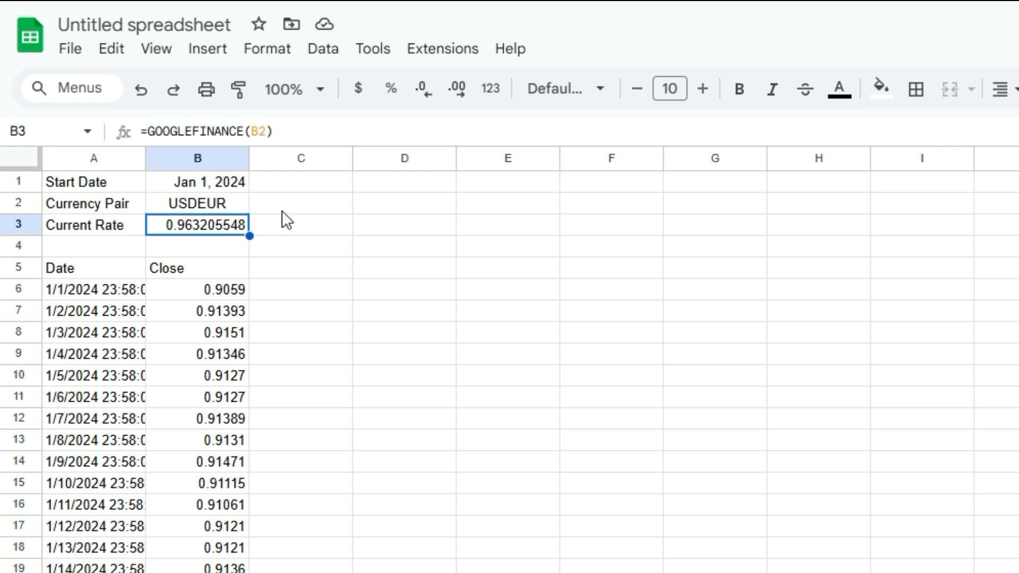
click(197, 202)
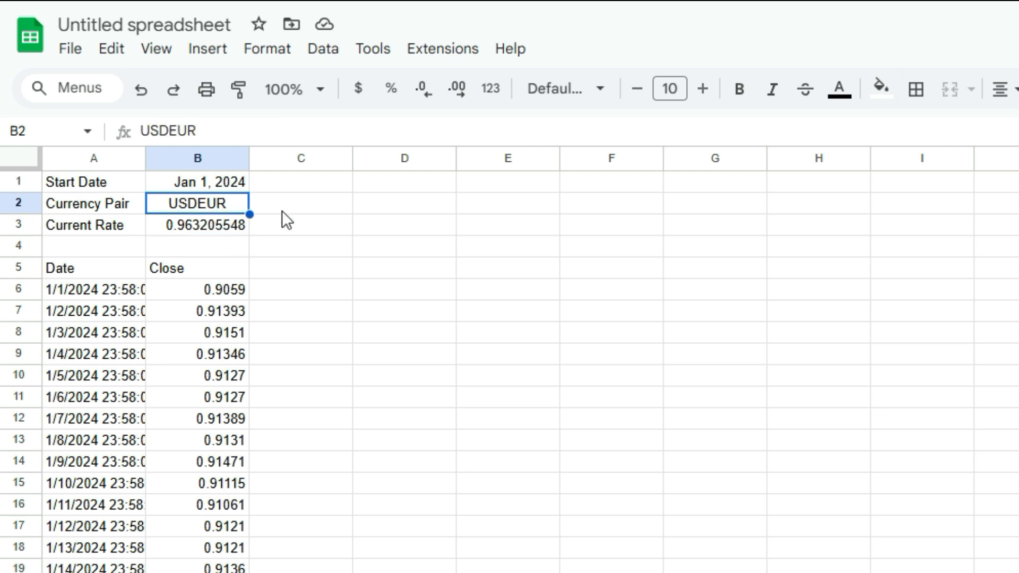
text(USDGBP)
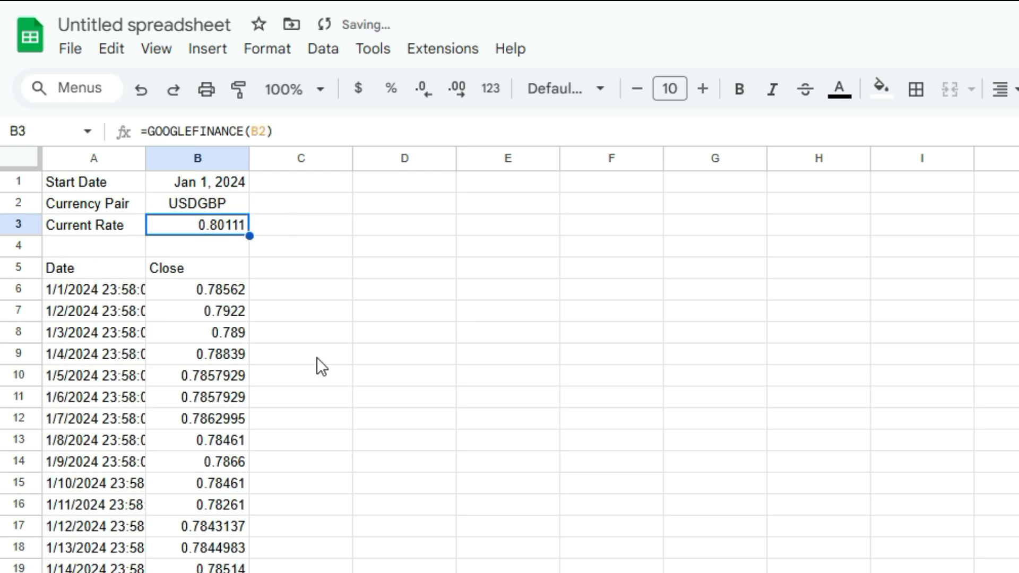
mouse_move(237, 199)
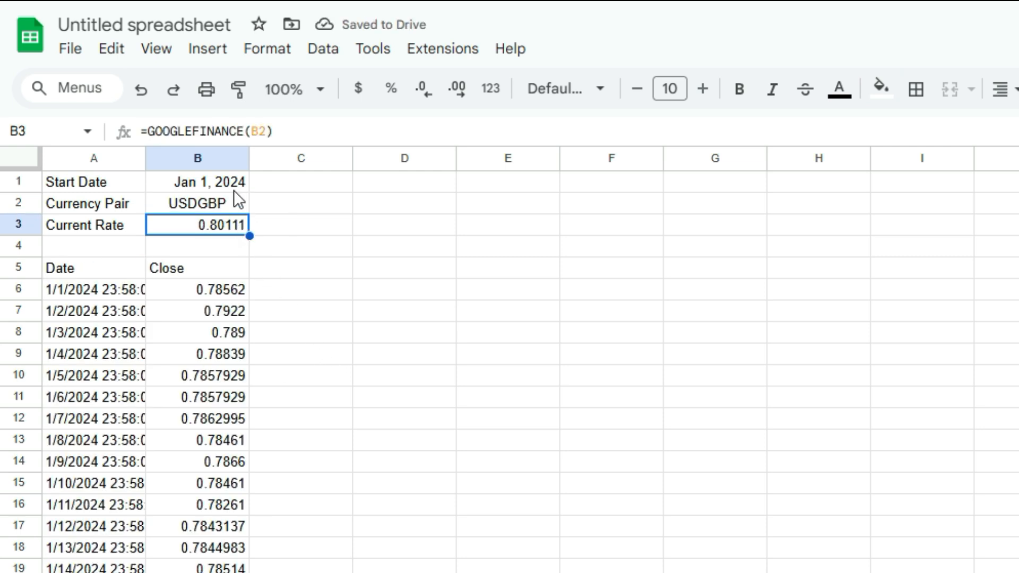
Step: Change the Start Date in B1 to Jan 1, 2020 so the USDGBP history begins 1/1/2020
click(198, 181)
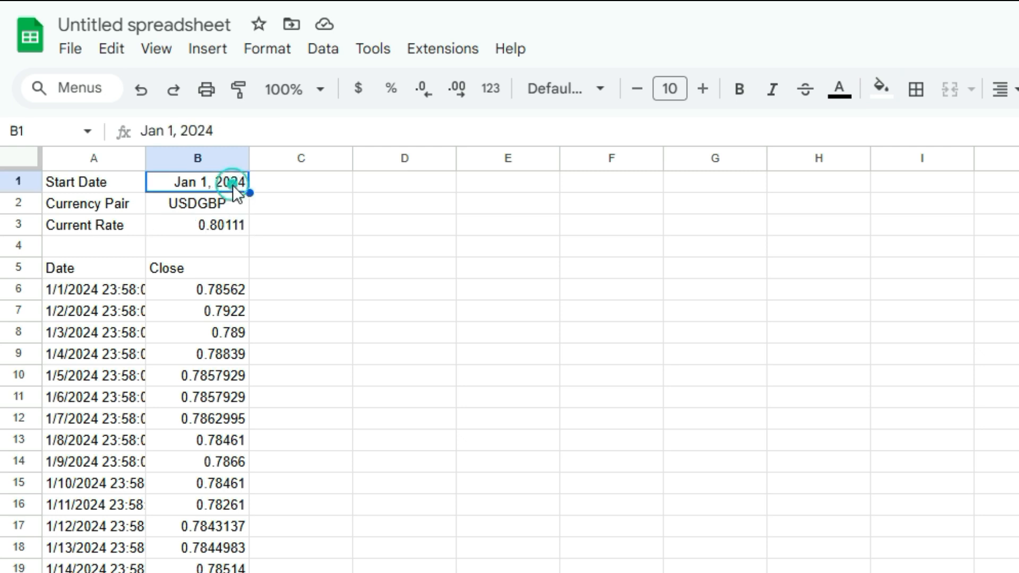
click(198, 203)
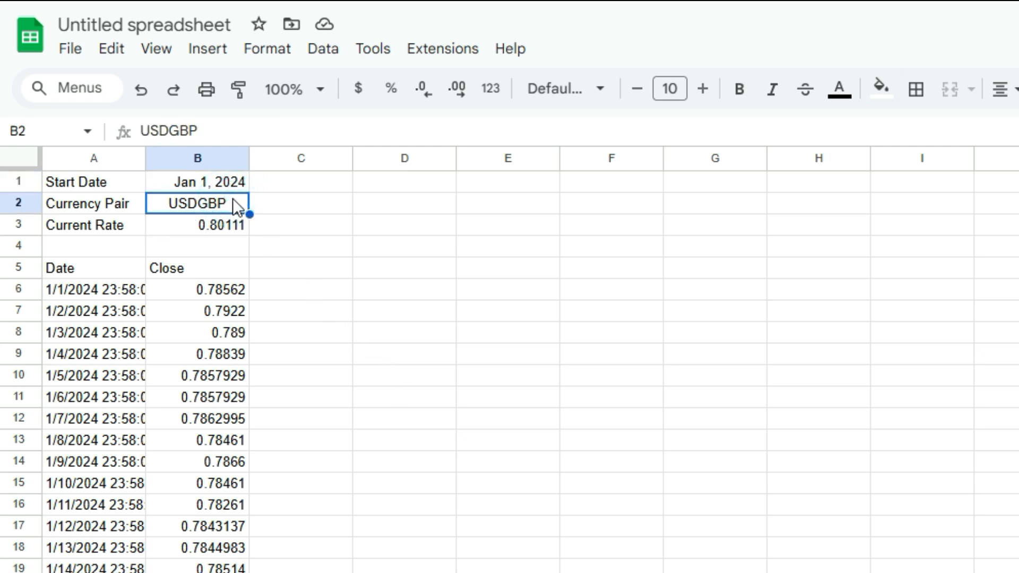
text(ja)
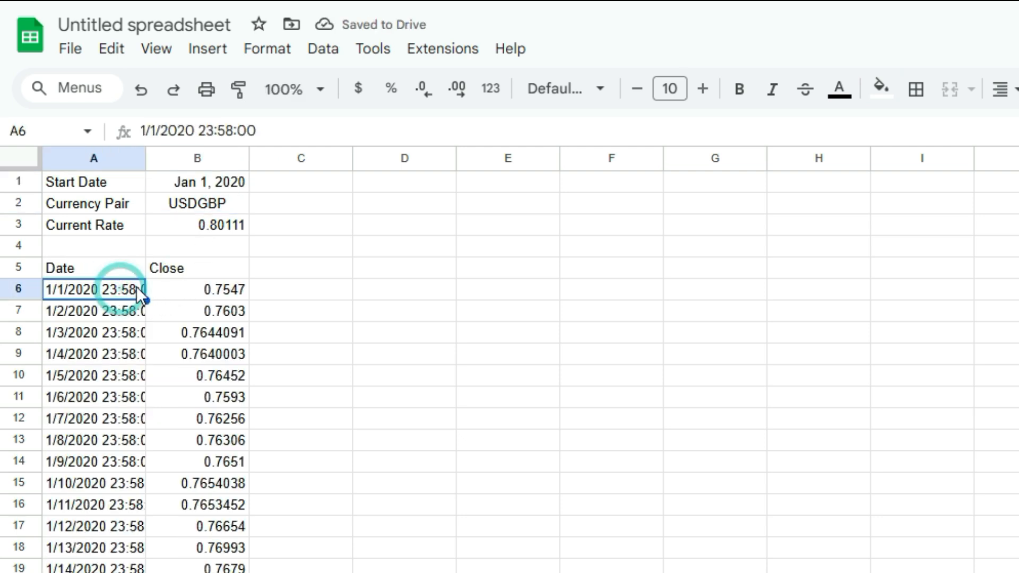
scroll(down, 3)
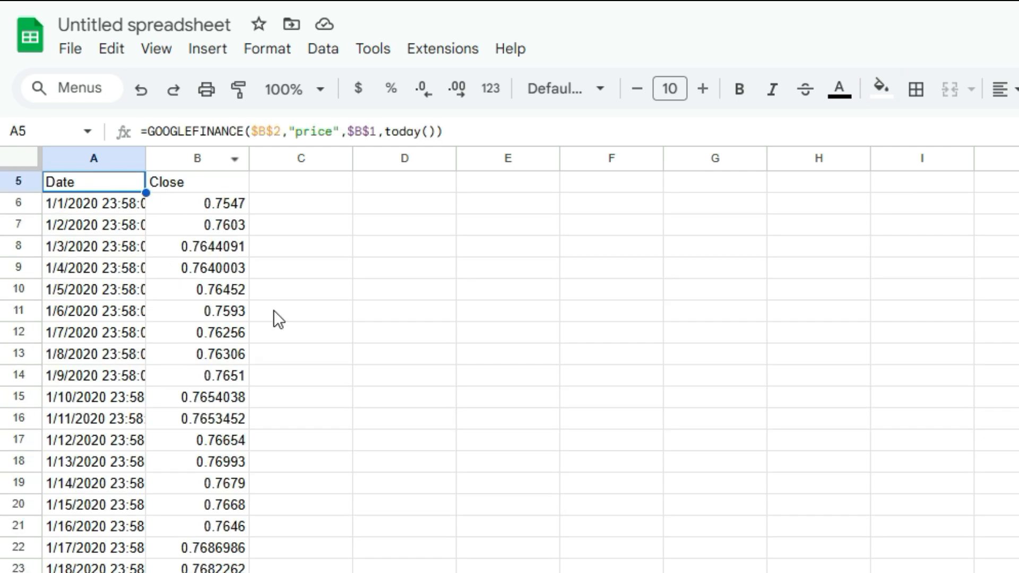
scroll(up, 3)
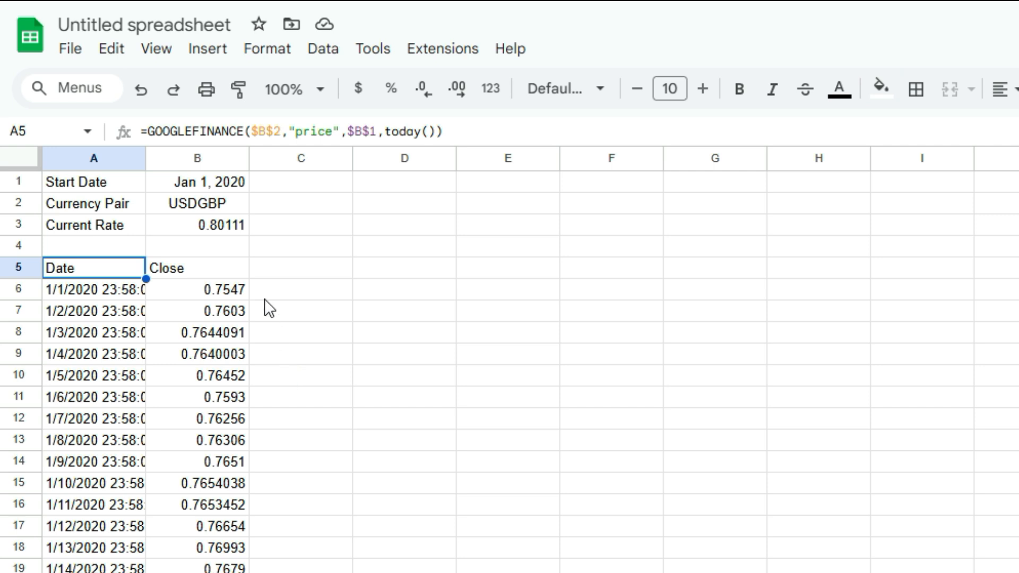
mouse_move(224, 235)
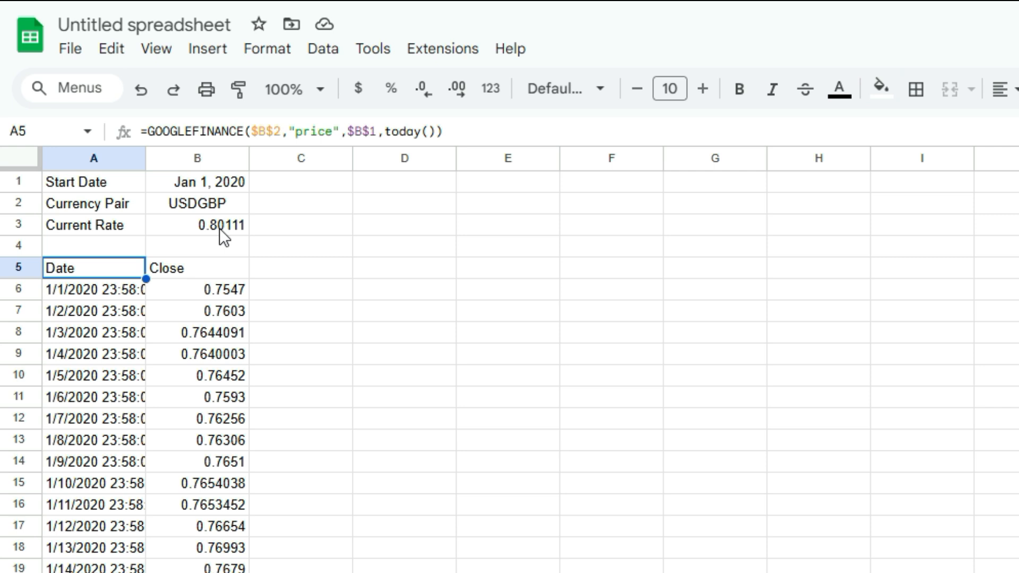
click(197, 225)
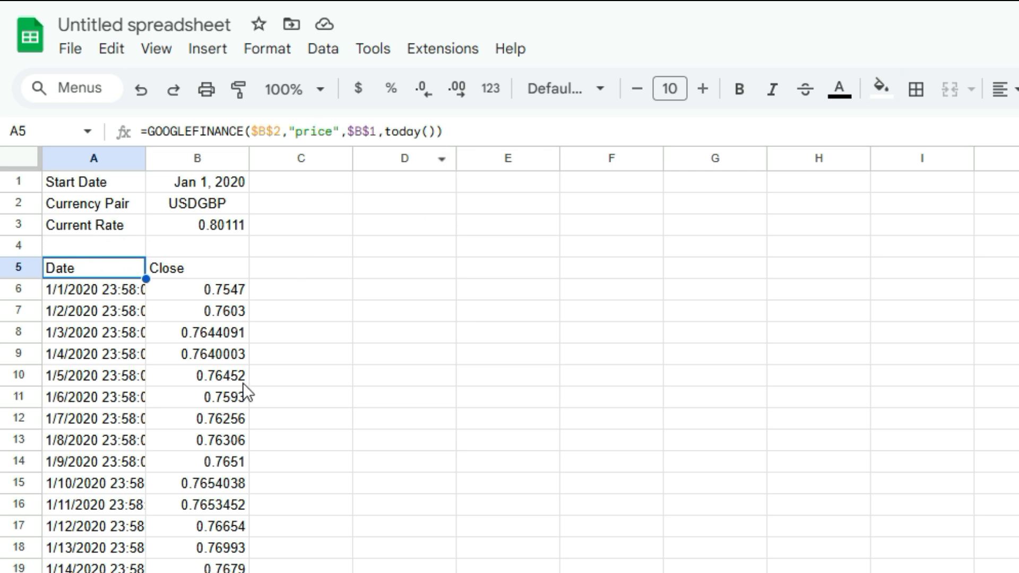
mouse_move(175, 318)
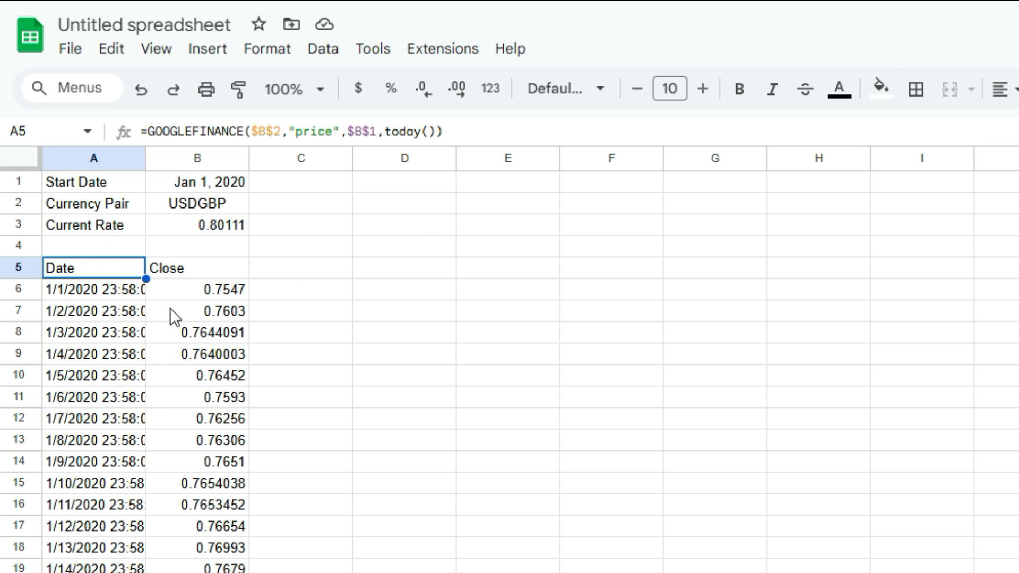
mouse_move(146, 314)
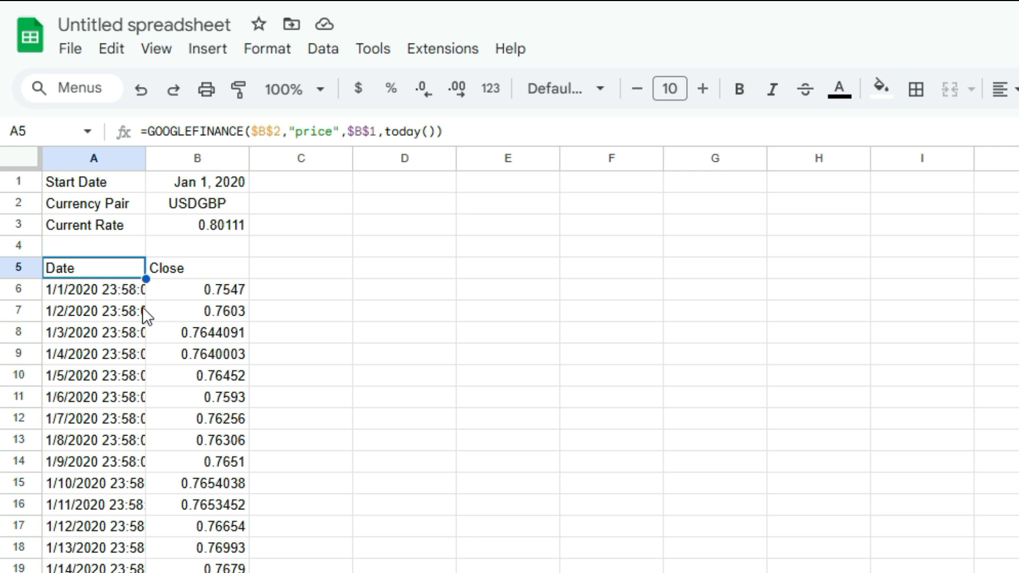
mouse_move(155, 334)
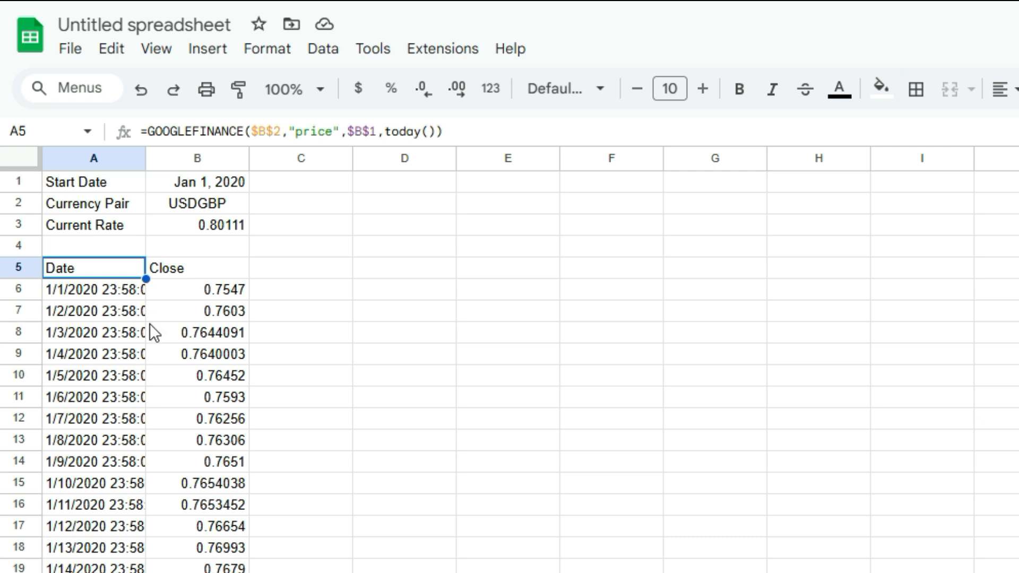
mouse_move(146, 364)
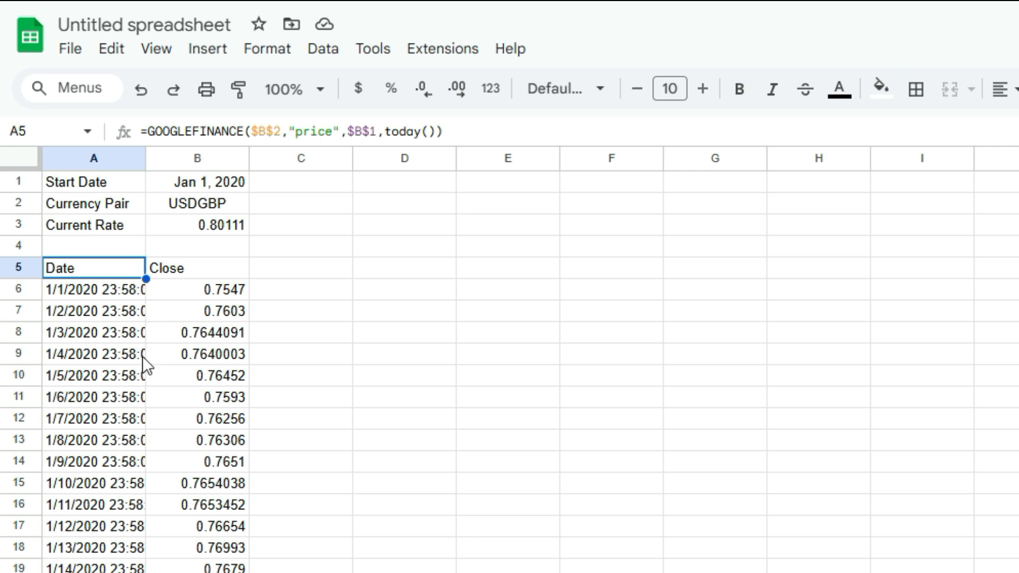
mouse_move(114, 389)
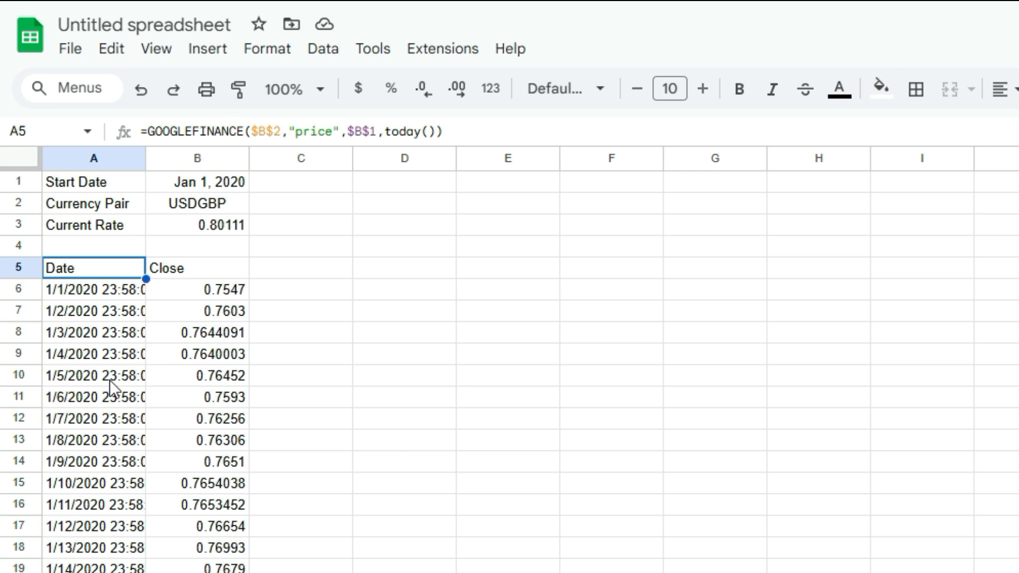